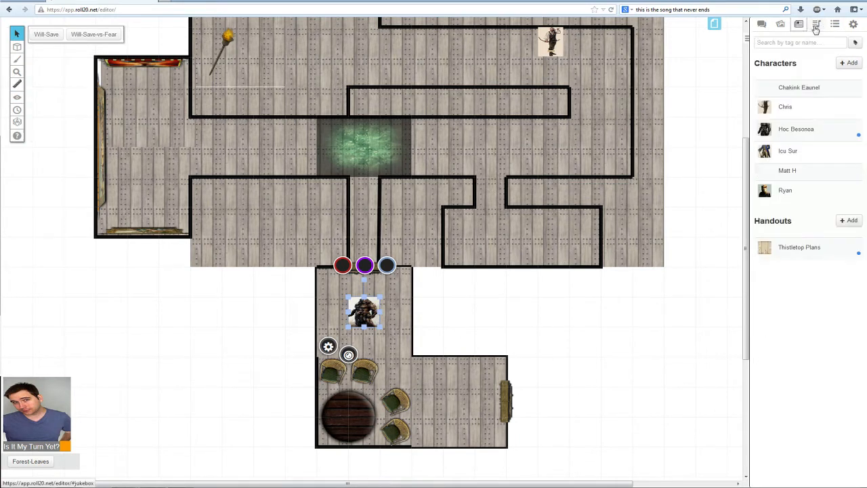
- Start a new blank ability on Hoc Besonoa's Attributes & Abilities, beside Will-Save and Will-Save-vs-Fear
left_click(797, 128)
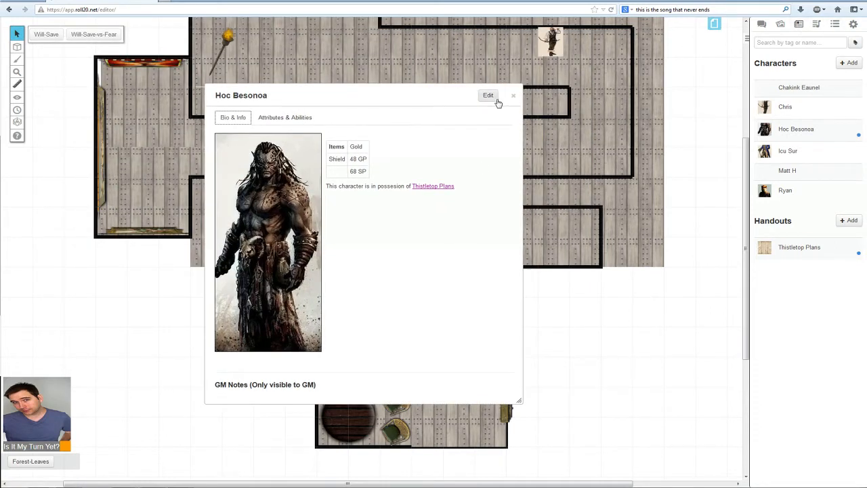
left_click(487, 95)
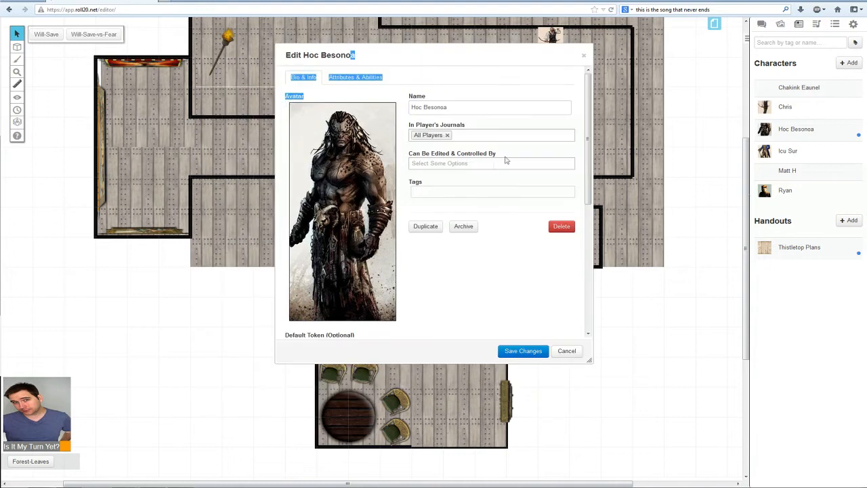
left_click(355, 76)
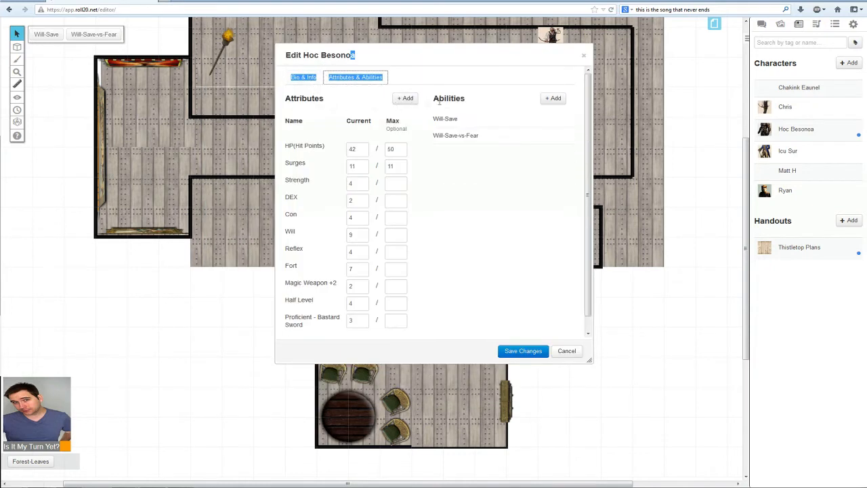
left_click(553, 97)
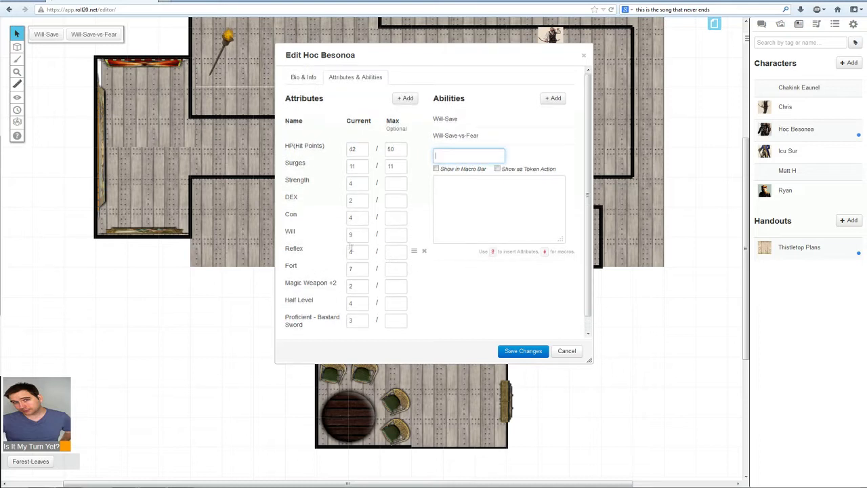
- Name the new ability Reflex-Save
left_click(467, 156)
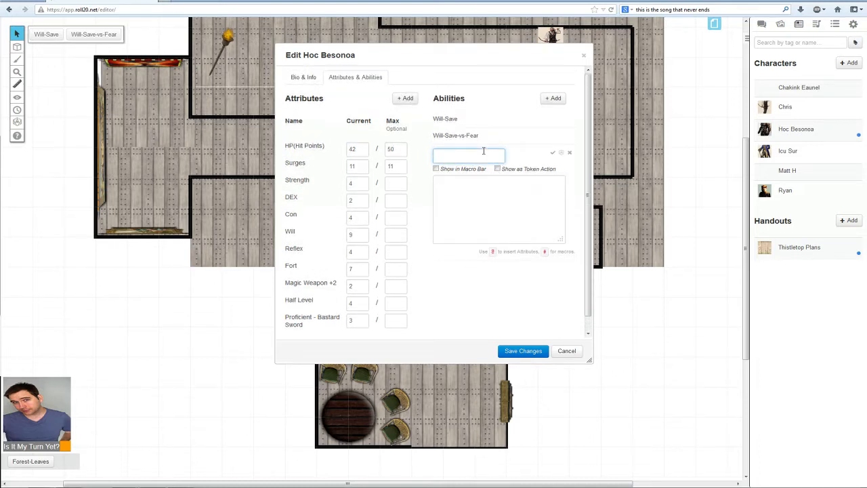
type("Refle")
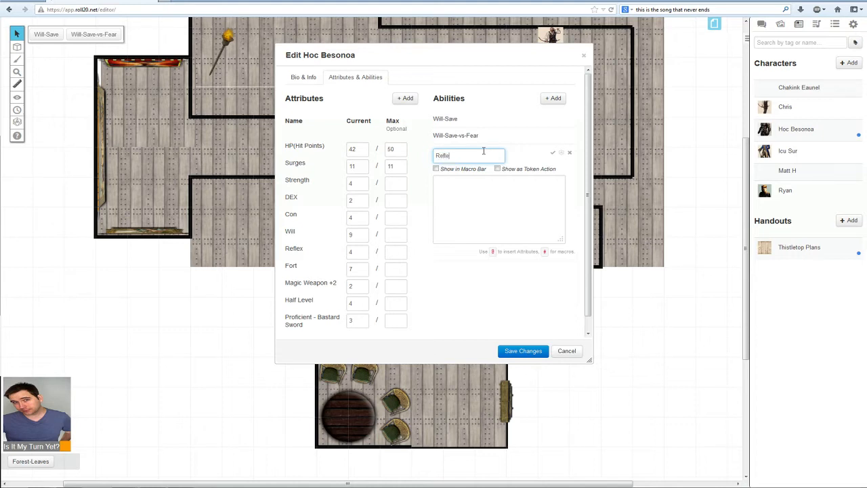
type("-Save")
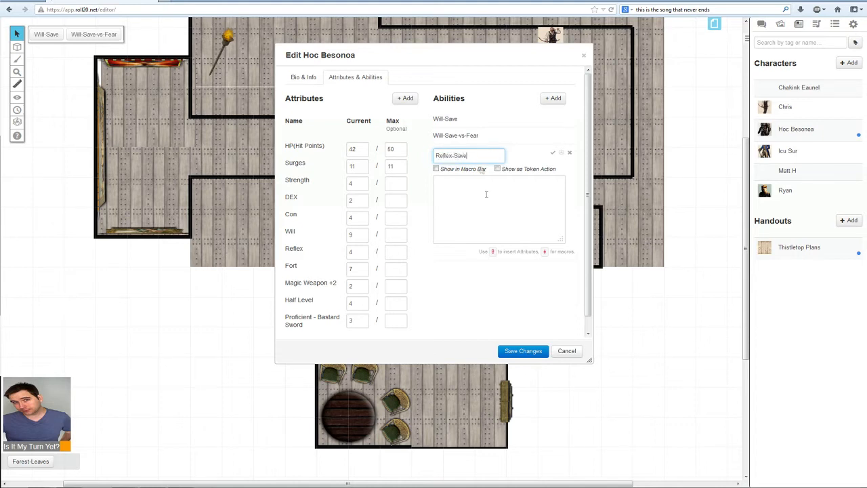
- Write the roll line /roll 1d20+@{Reflex} using the character's Reflex attribute
left_click(498, 210)
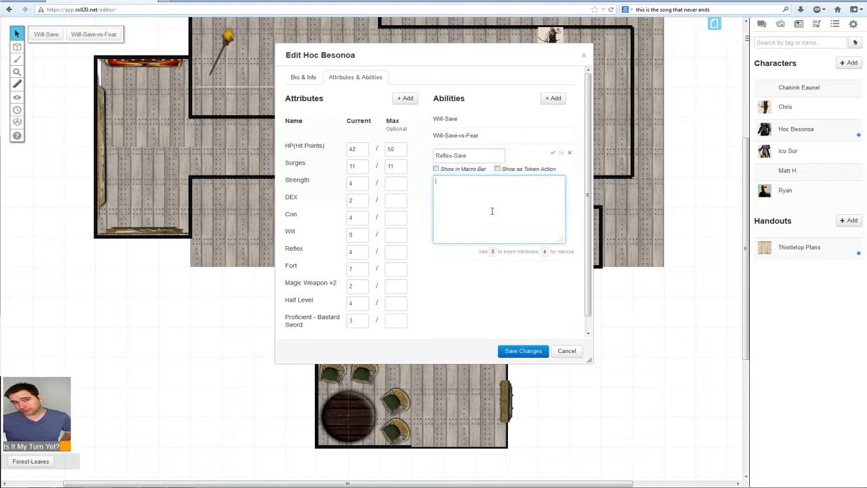
double_click(461, 155)
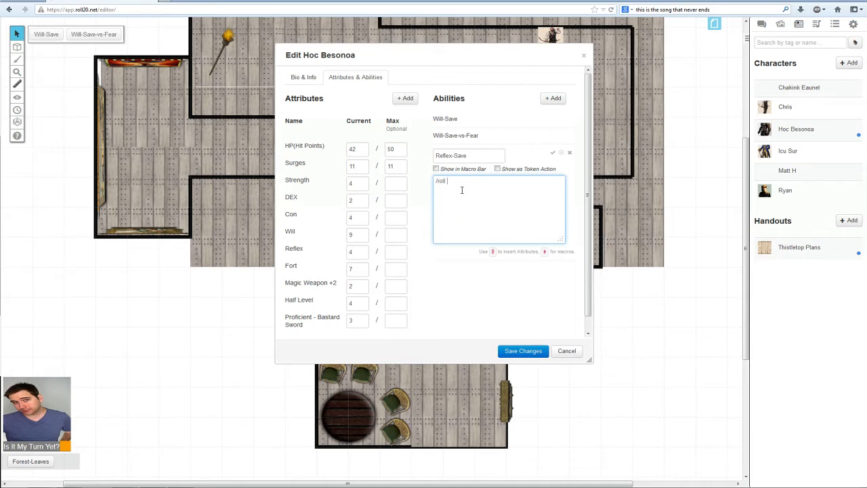
type("1d20")
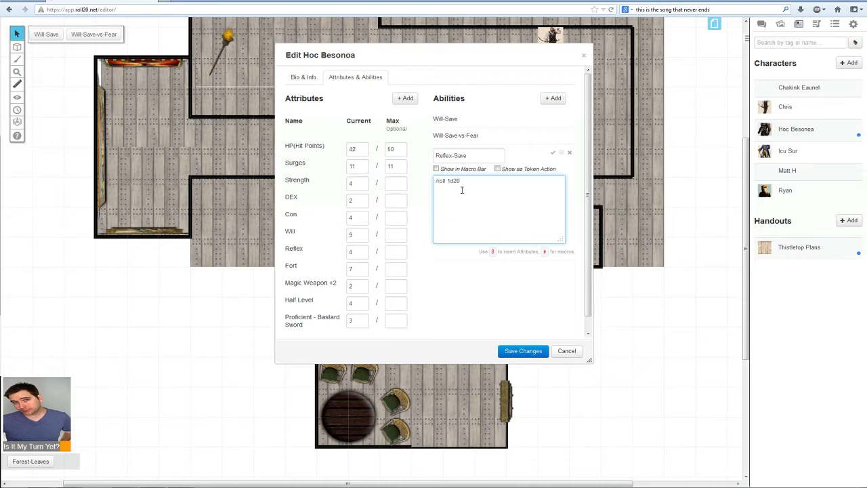
type("+")
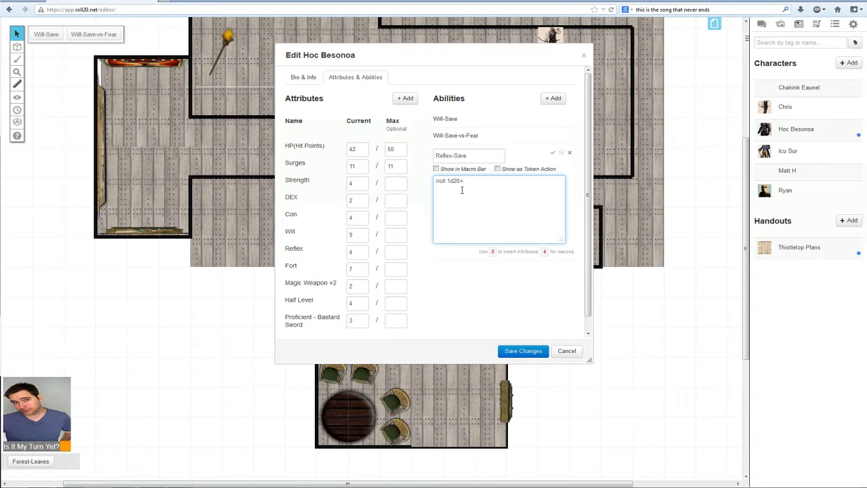
type("@")
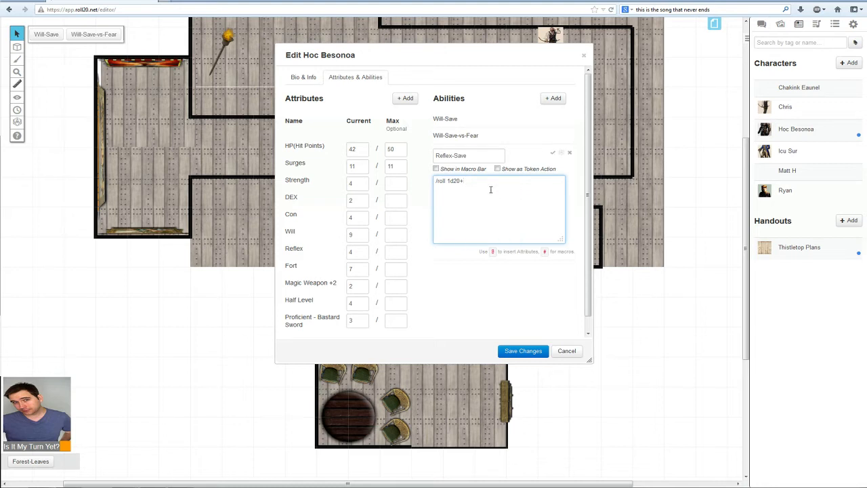
type("@r")
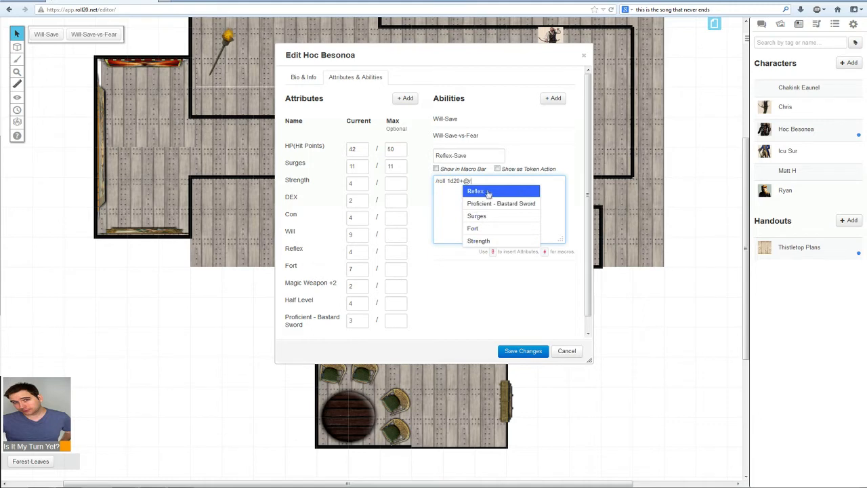
left_click(476, 190)
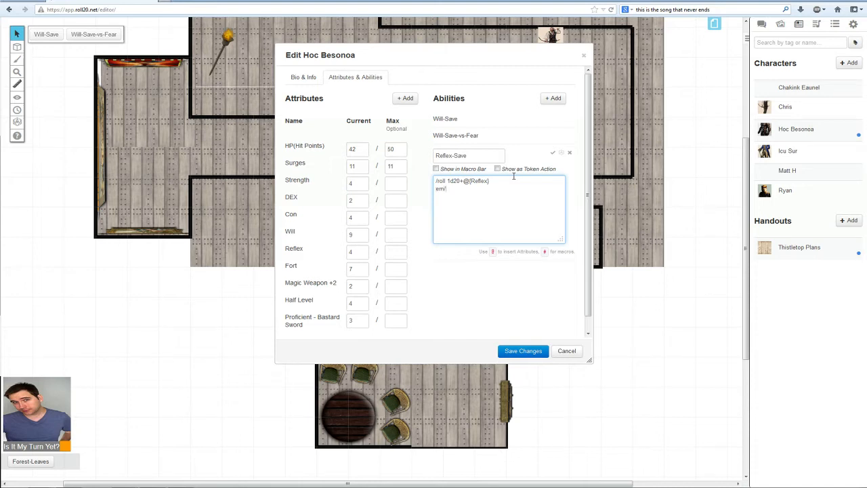
- Add the emote line /em You try to dodge the fire
type("You try!")
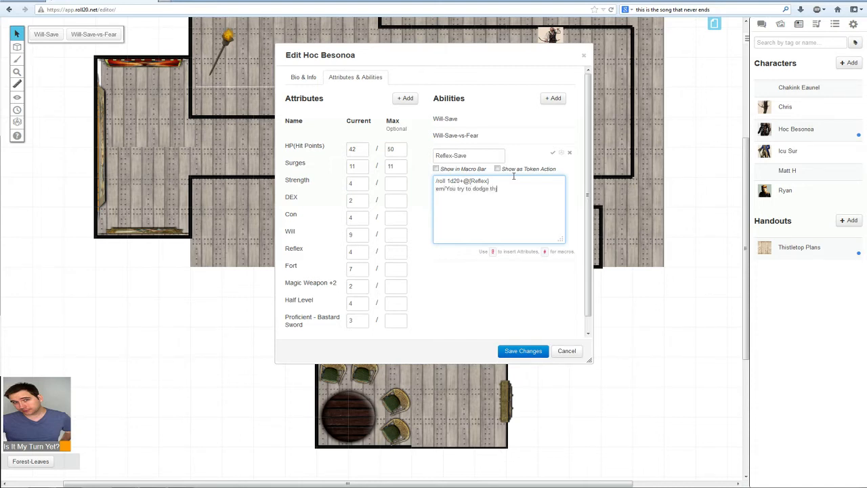
type("e fire")
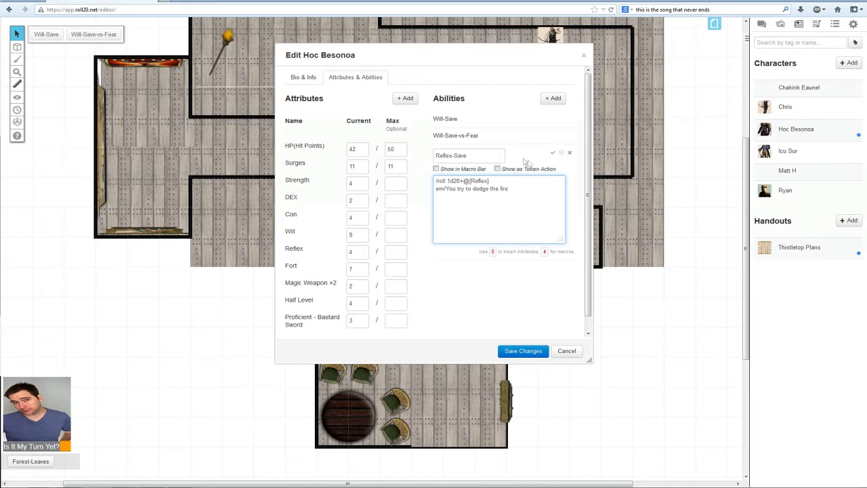
- Test-roll Reflex-Save in chat, posting a 1d20+4 roll and the emote
left_click(762, 25)
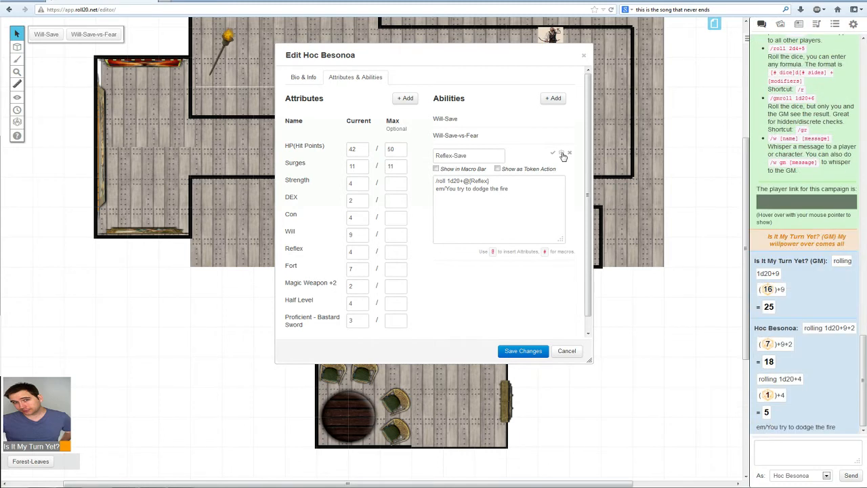
mouse_move(440, 189)
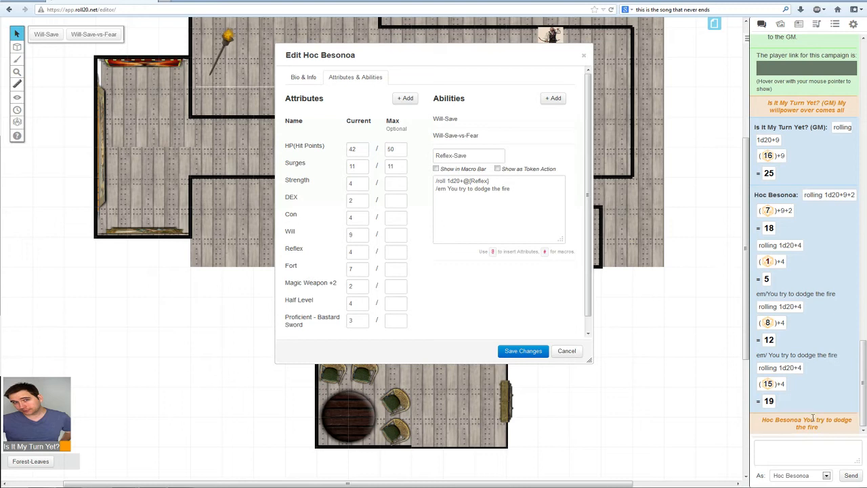
mouse_move(703, 345)
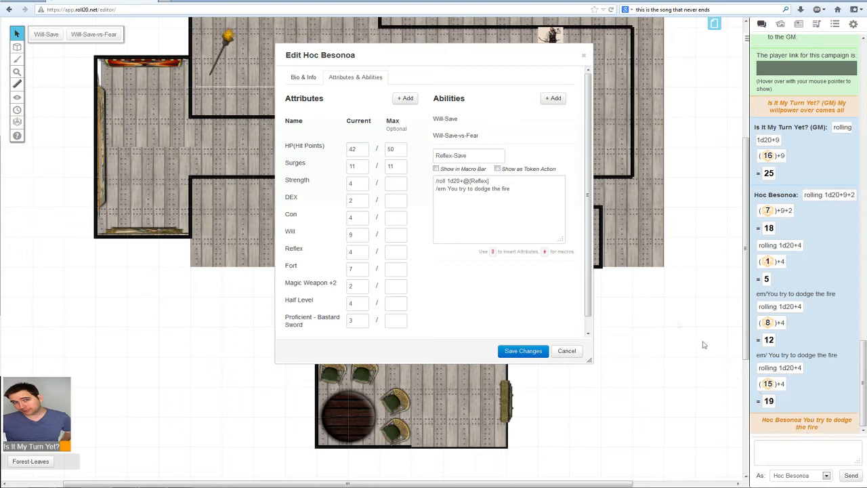
mouse_move(561, 157)
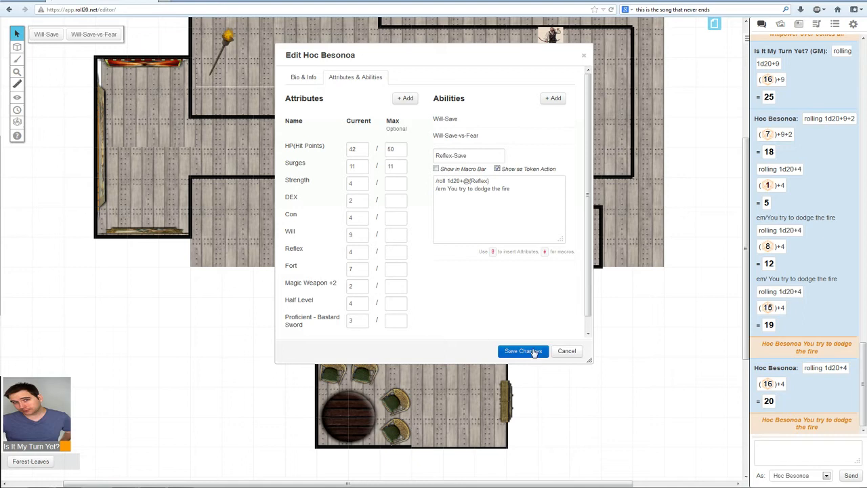
- Save Hoc Besonoa's abilities and bring up the Settings macro list for Slash-of-Justice
left_click(523, 351)
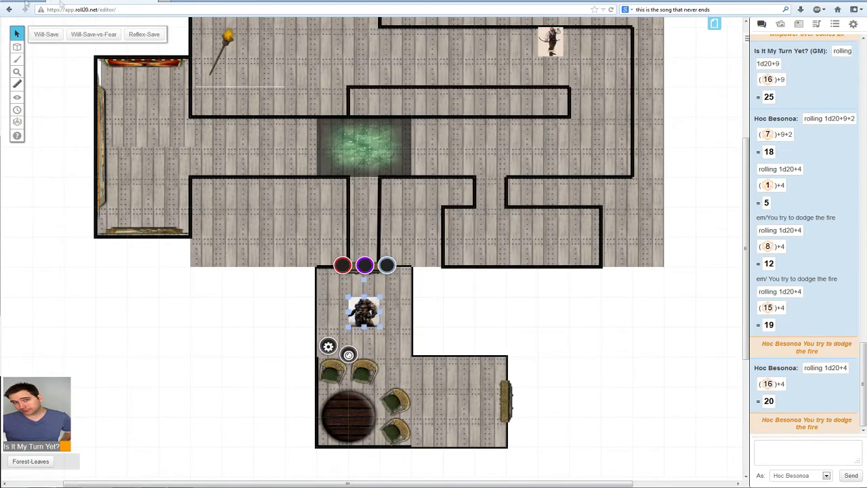
scroll("down", 3)
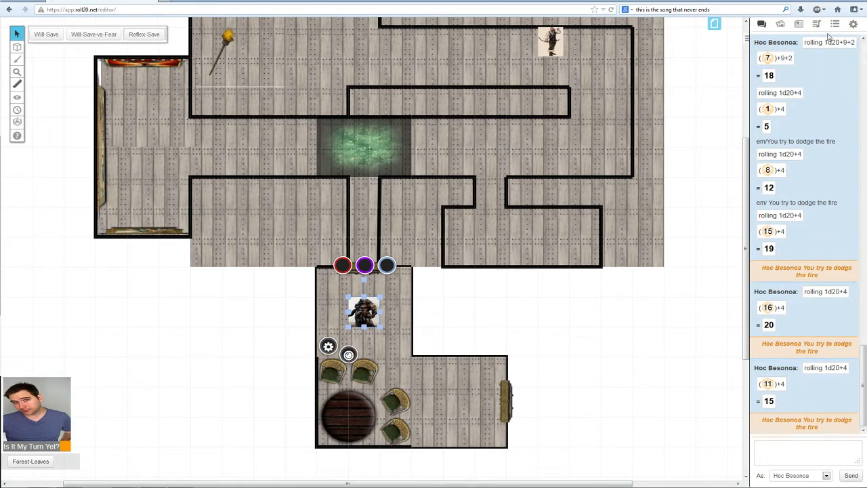
left_click(853, 24)
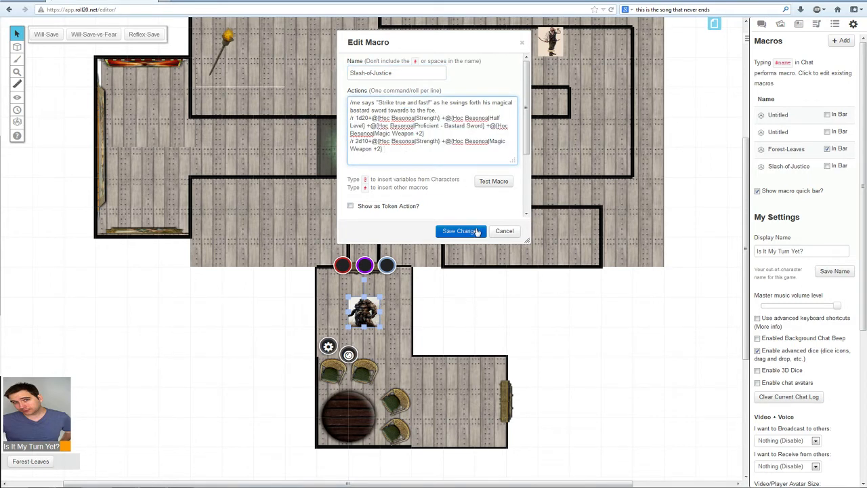
- Save and close Slash-of-Justice, returning to the list of four macros
left_click(460, 231)
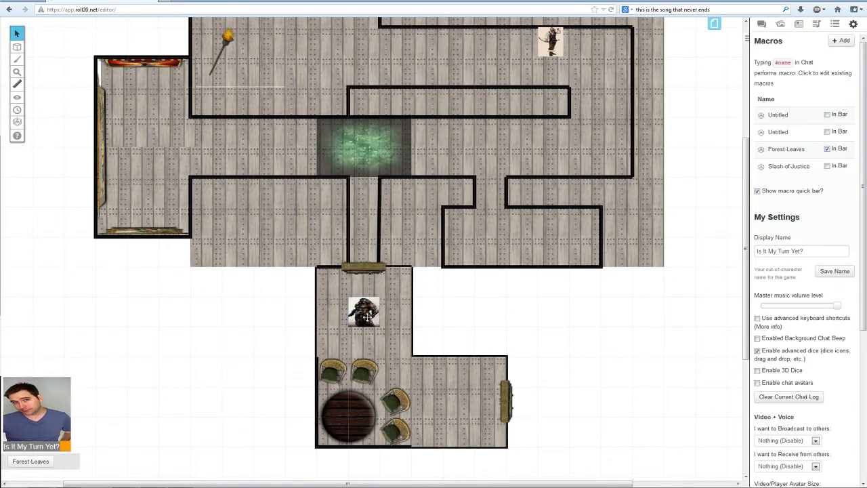
left_click(363, 311)
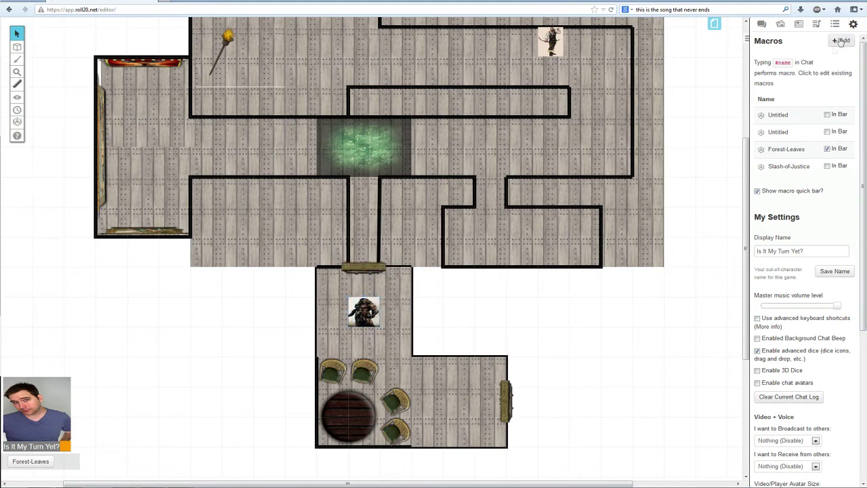
- Create a new macro named Reflex-Save
left_click(841, 41)
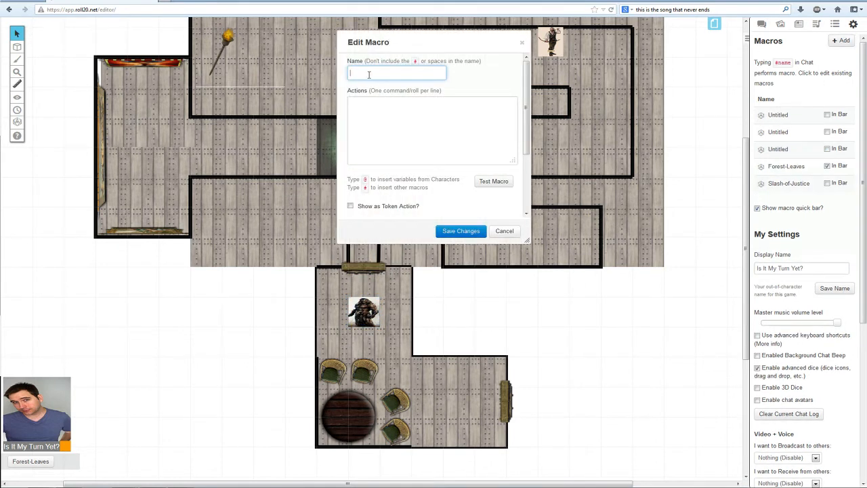
type("R")
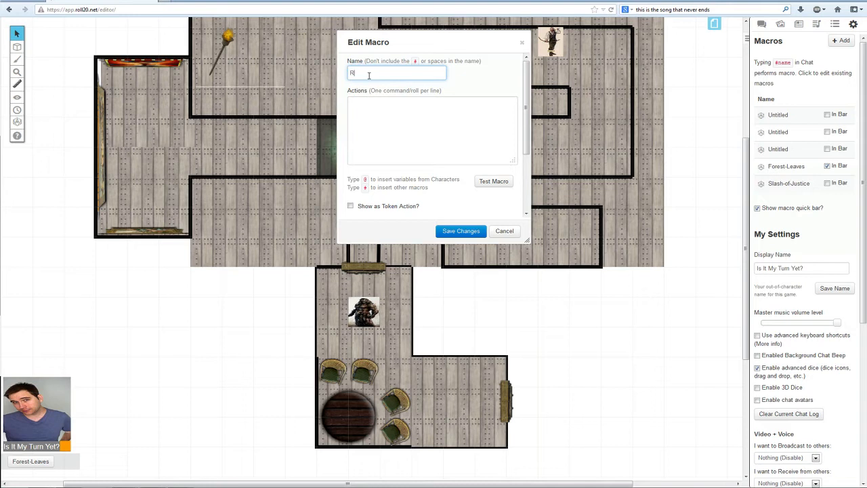
type("Reflex")
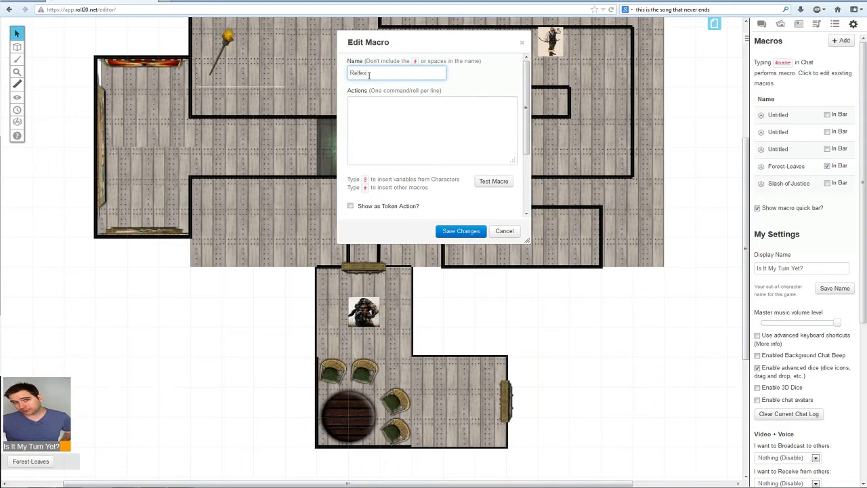
type("-Save")
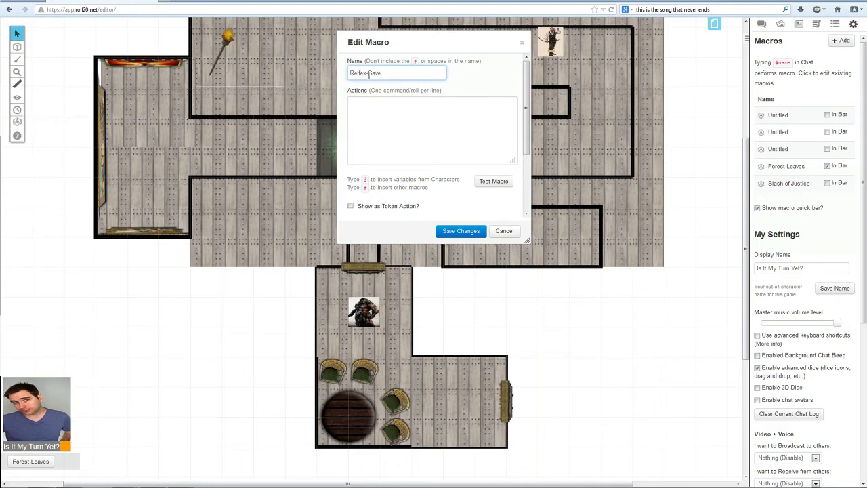
- Write /roll 1d20+@{selected|Reflex as its action and tick Show as Token Action
left_click(432, 130)
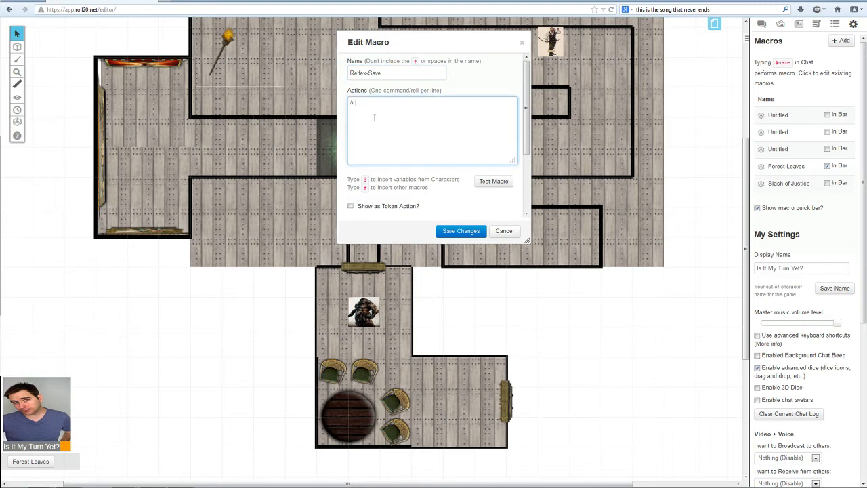
type("o")
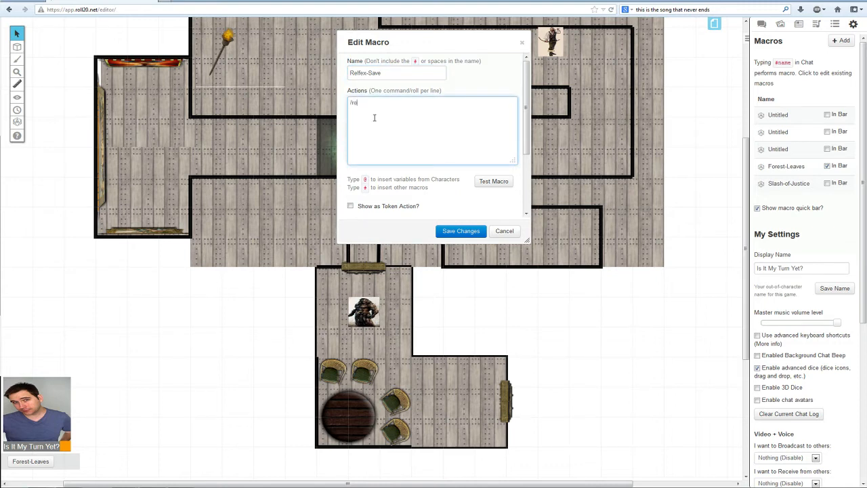
type("ll")
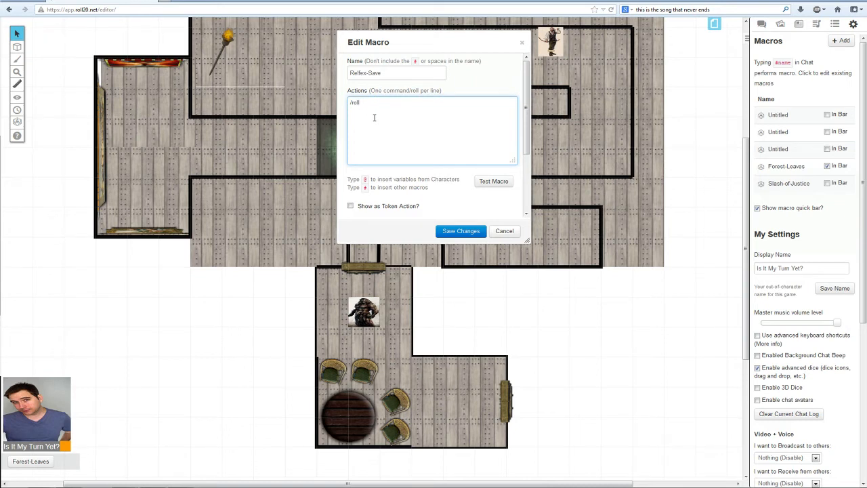
type("1d20+")
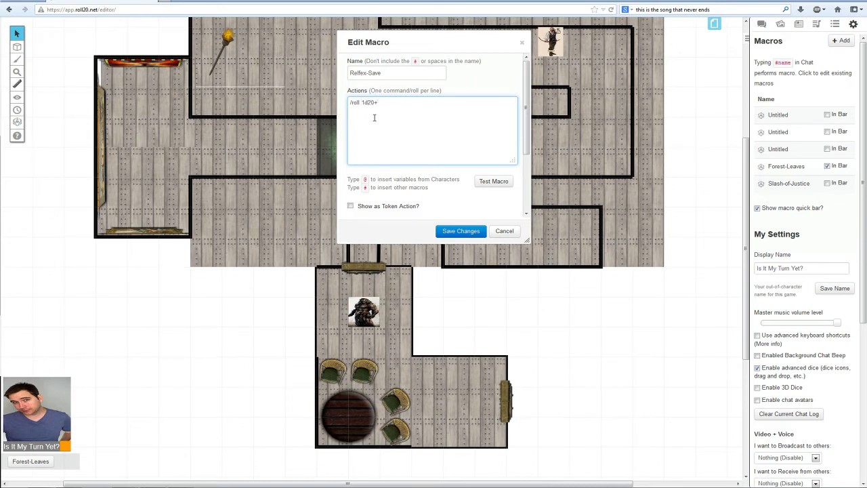
left_click(349, 206)
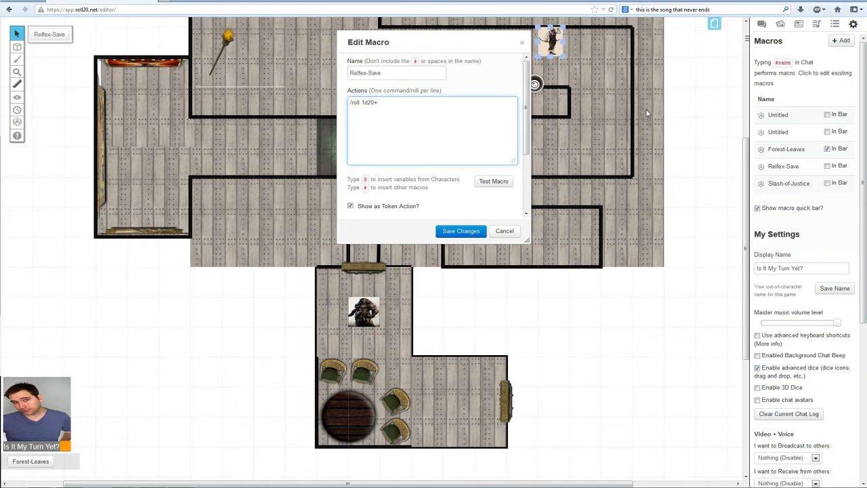
type("@{selected|")
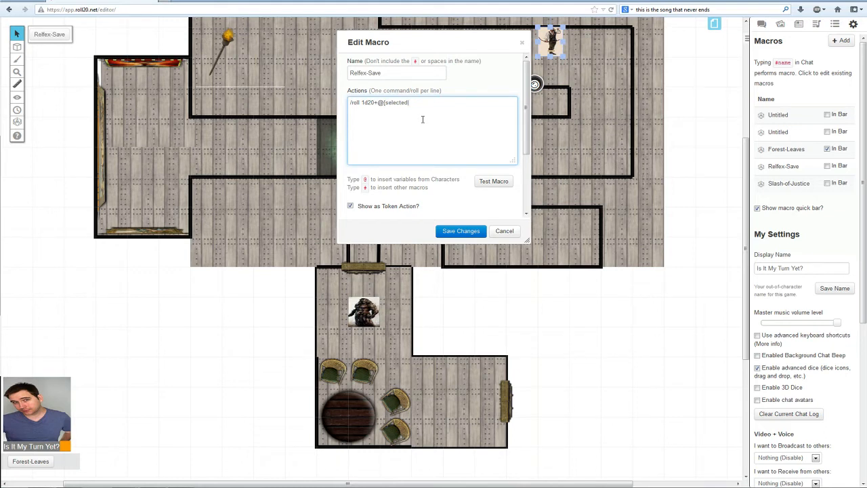
type("Reflex")
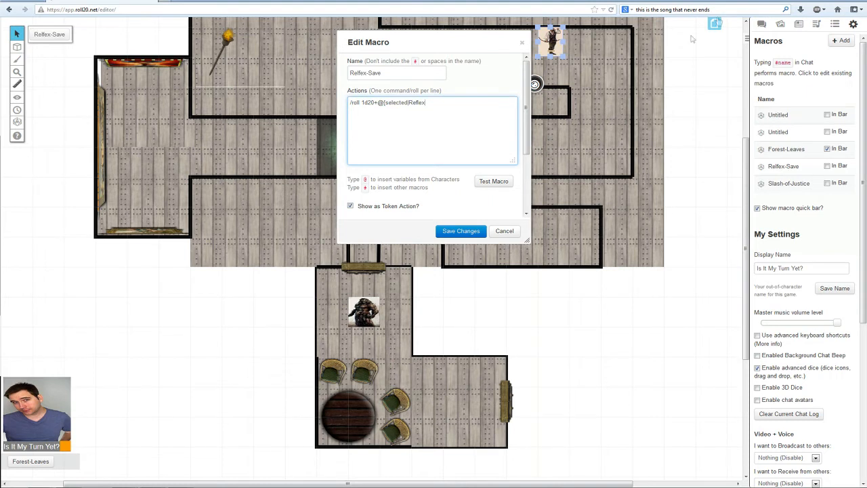
- Check Hoc Besonoa's sheet for the Reflex attribute, then close it
left_click(799, 24)
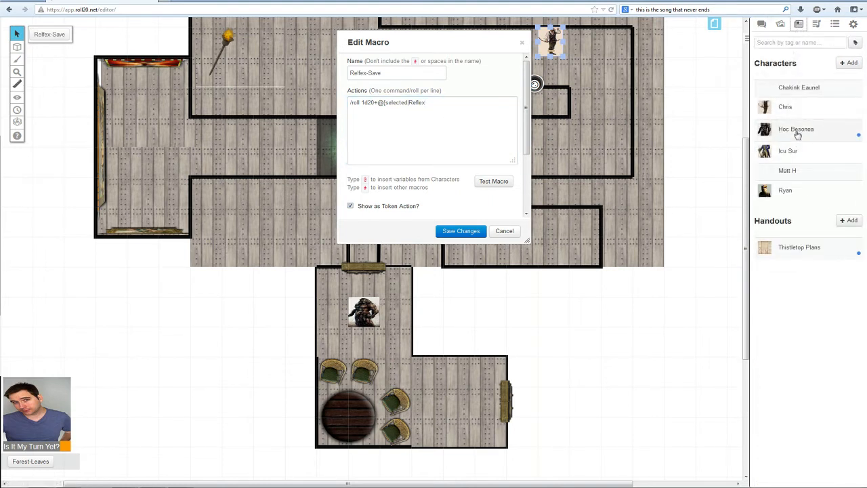
left_click(797, 128)
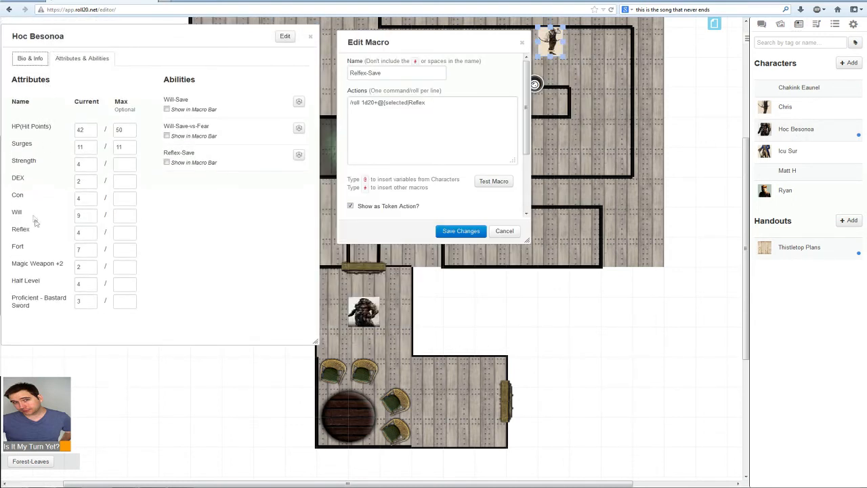
double_click(21, 229)
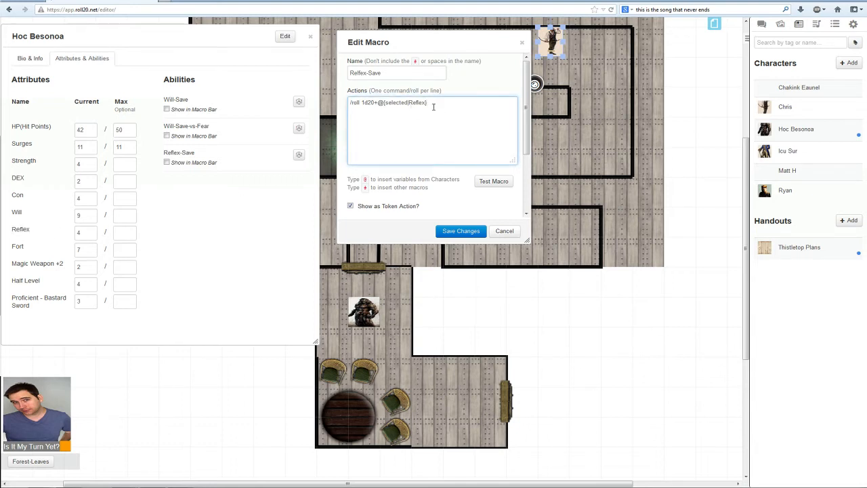
left_click(310, 35)
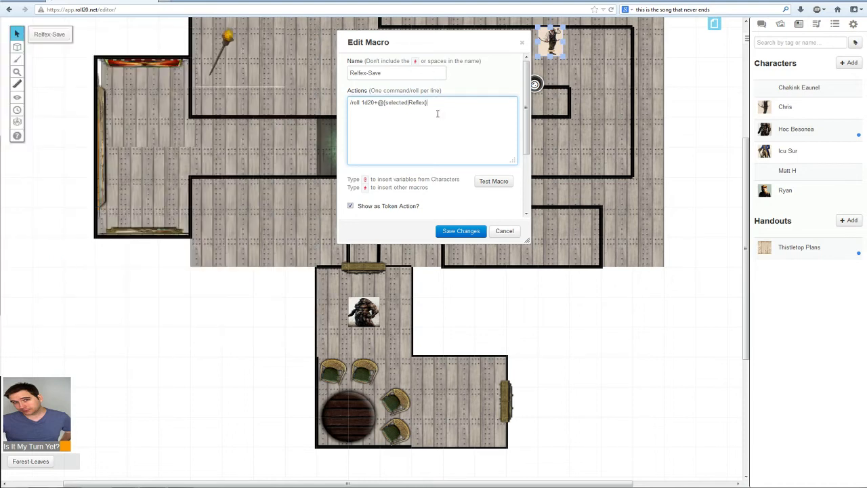
mouse_move(460, 231)
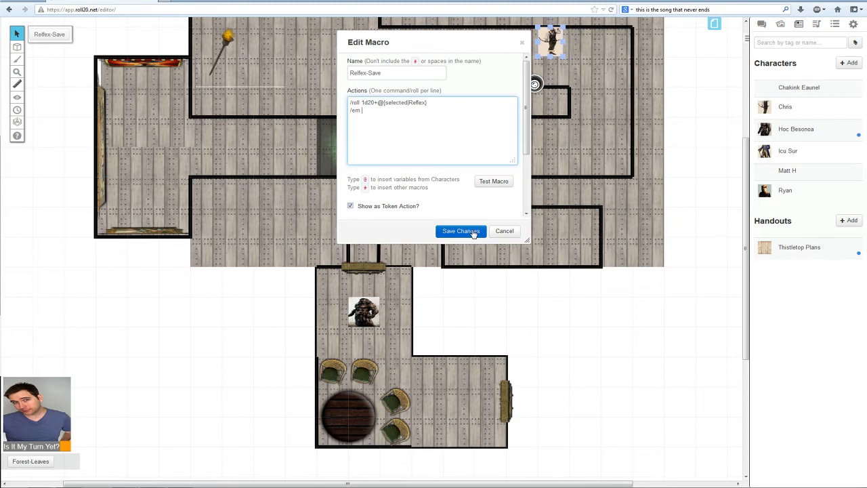
- Add the emote line /em You roll a reflex save to the macro
type("You")
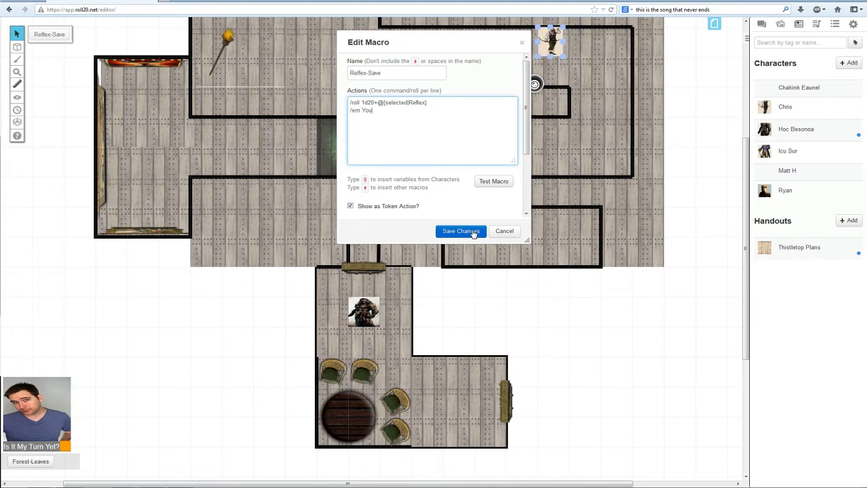
type("roll")
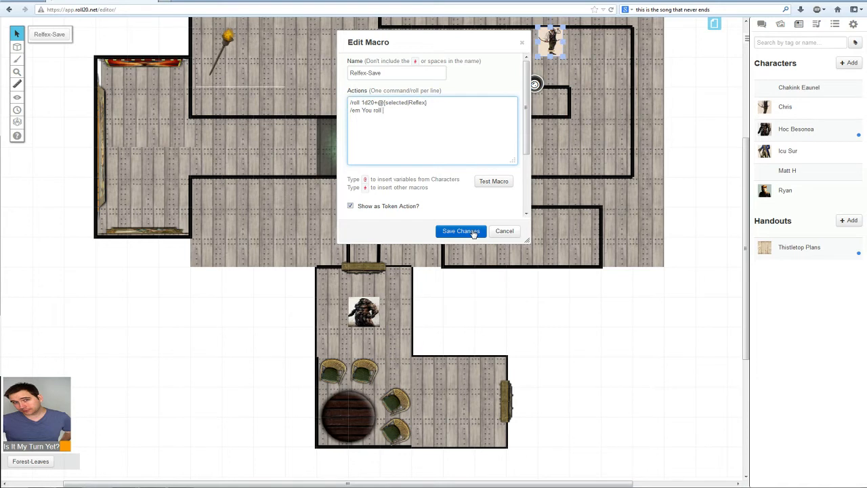
type("a ref")
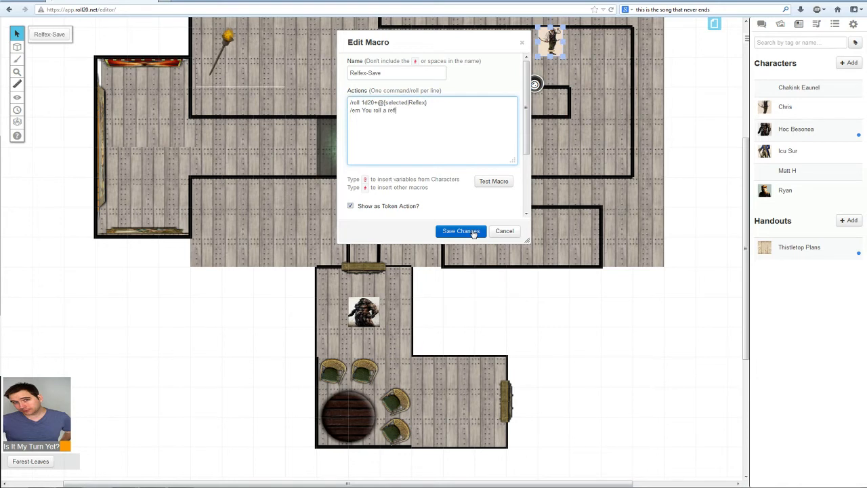
type("exc")
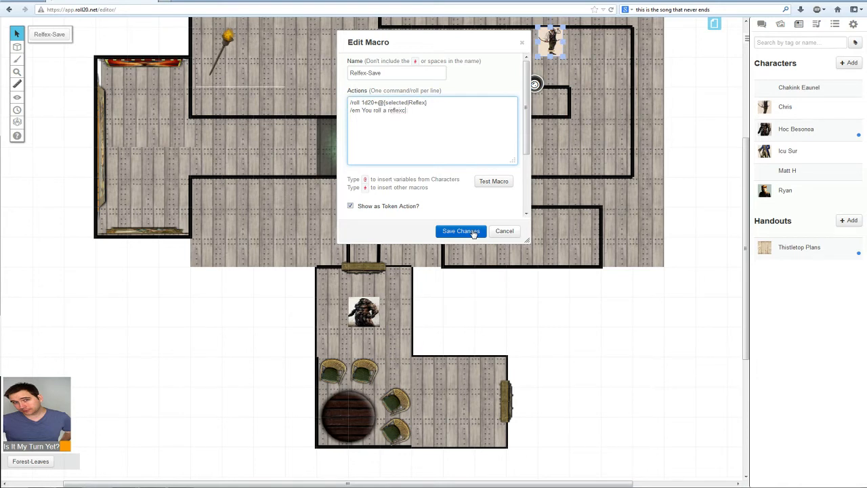
type("save")
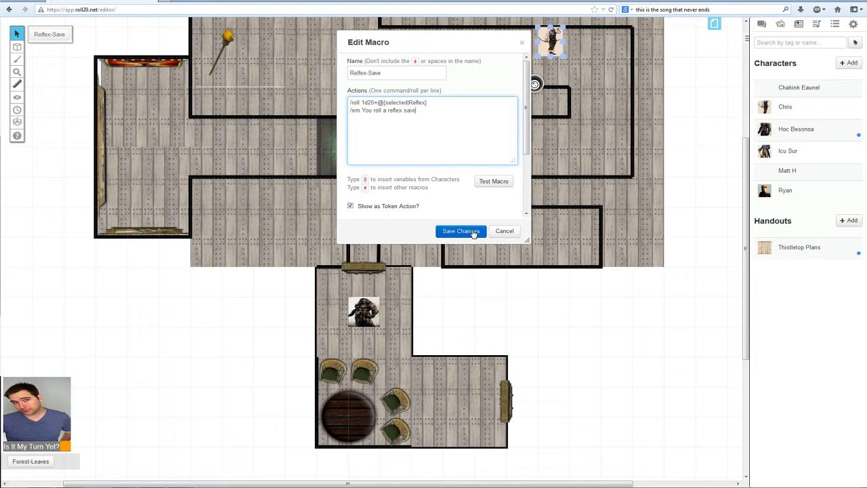
- Test the Reflex-Save macro in chat and save it
left_click(493, 181)
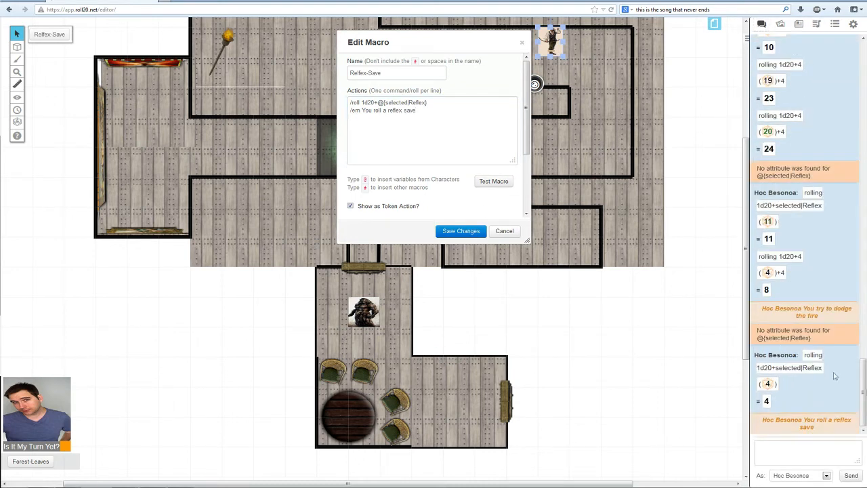
mouse_move(820, 417)
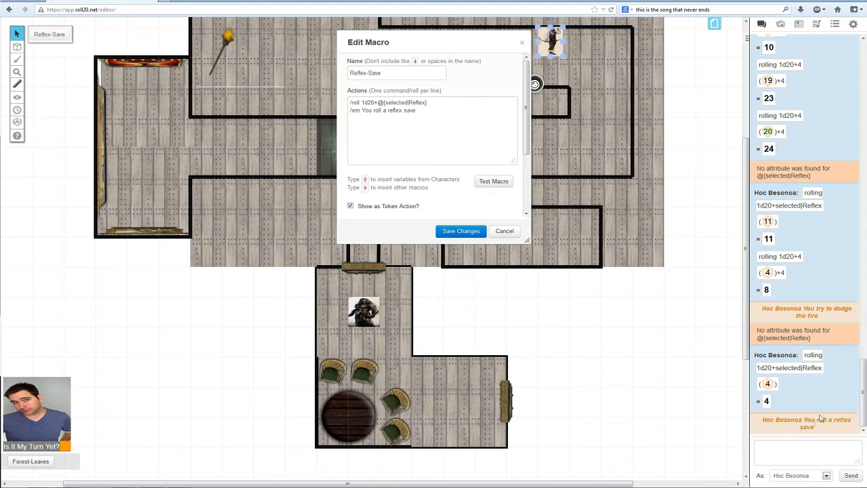
left_click(460, 230)
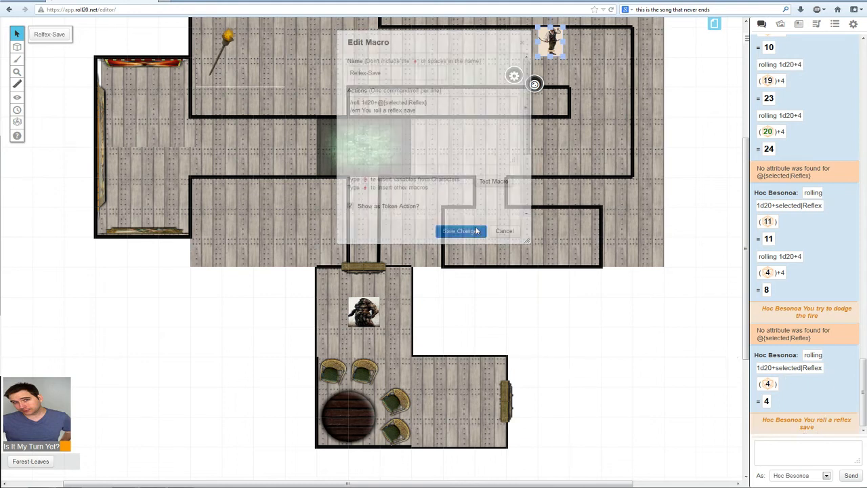
left_click(461, 231)
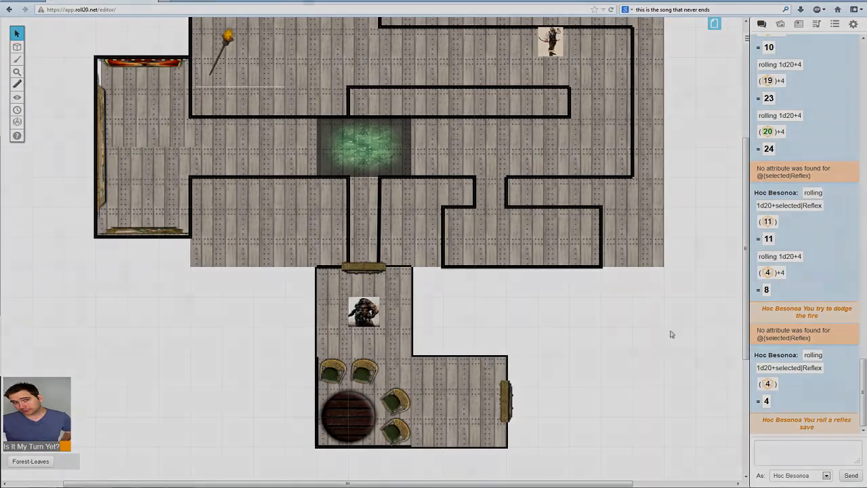
- Reopen Reflex-Save from the Macros list and pick out 'selected' in its roll line
left_click(834, 25)
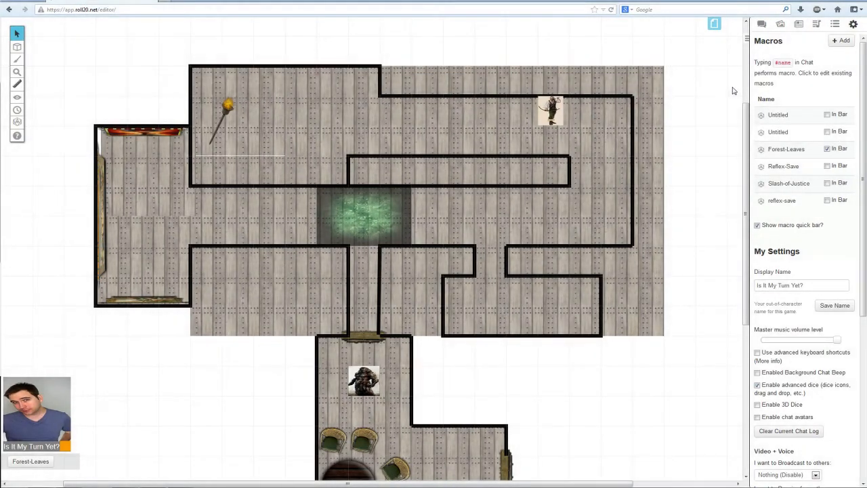
mouse_move(783, 166)
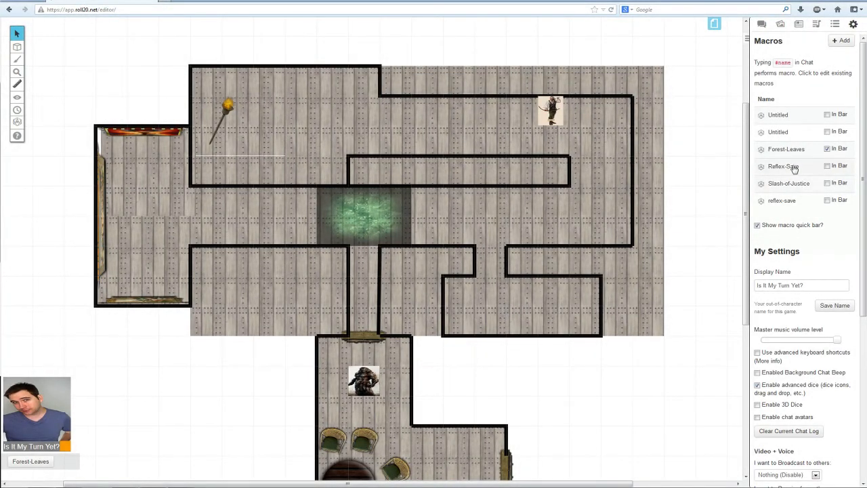
left_click(783, 165)
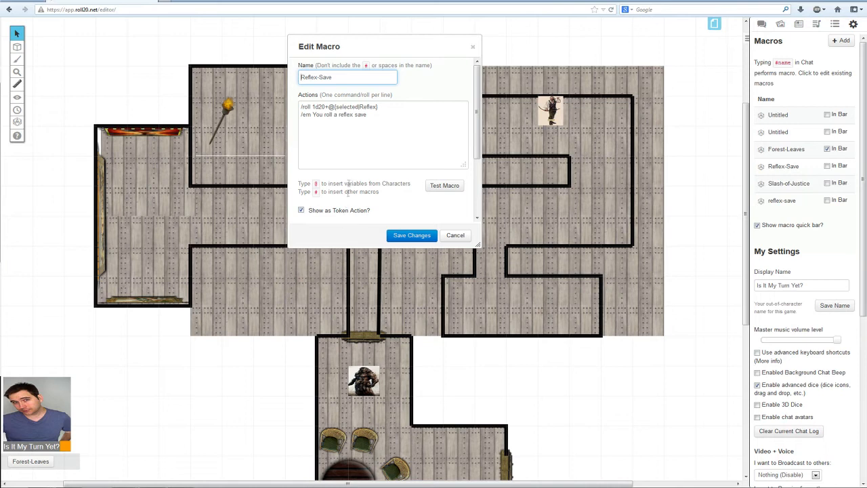
double_click(352, 105)
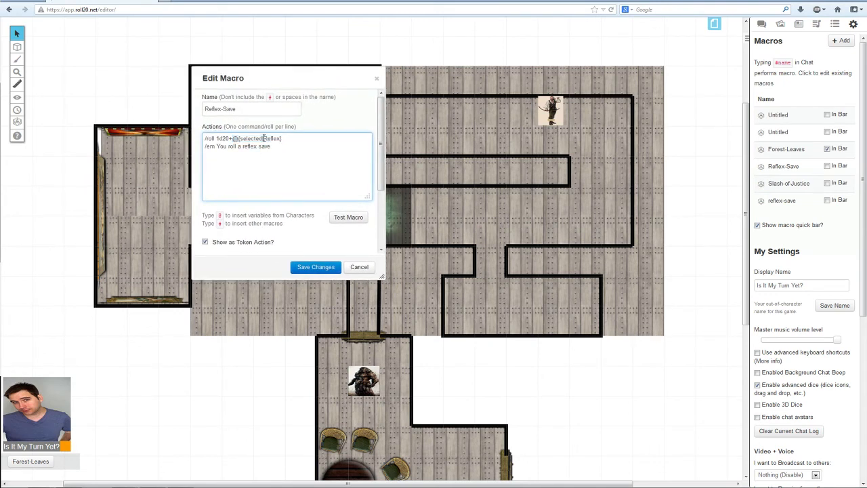
double_click(271, 138)
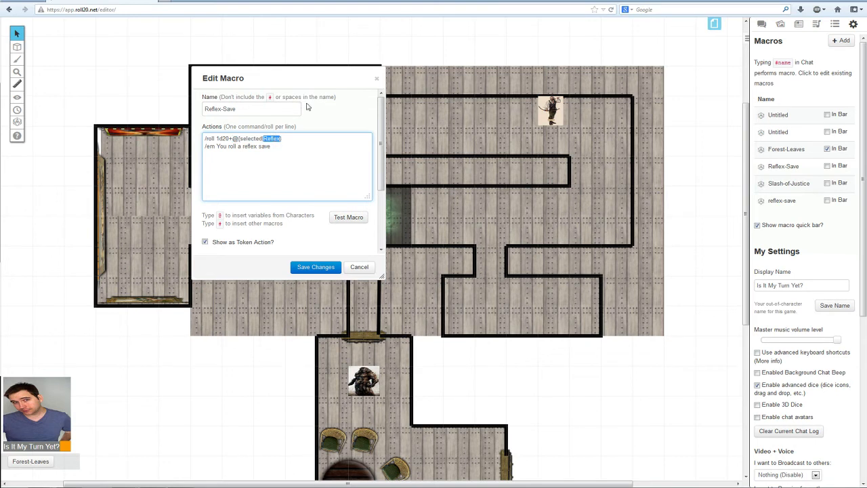
mouse_move(310, 83)
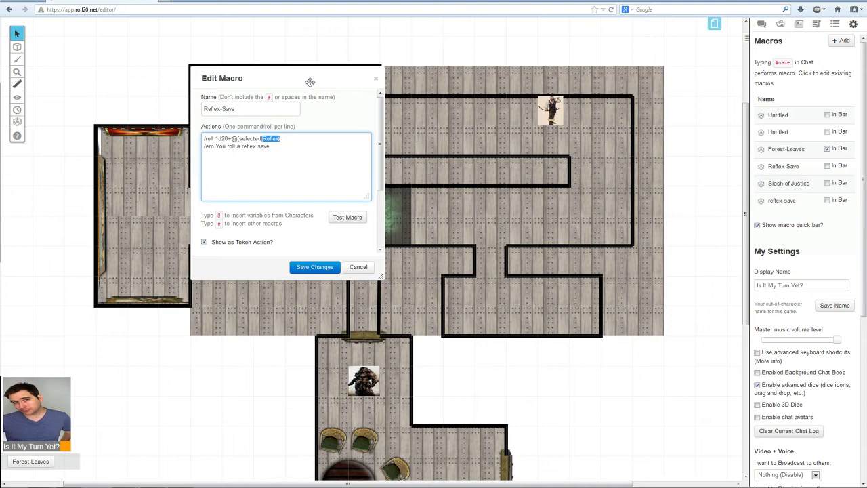
mouse_move(277, 102)
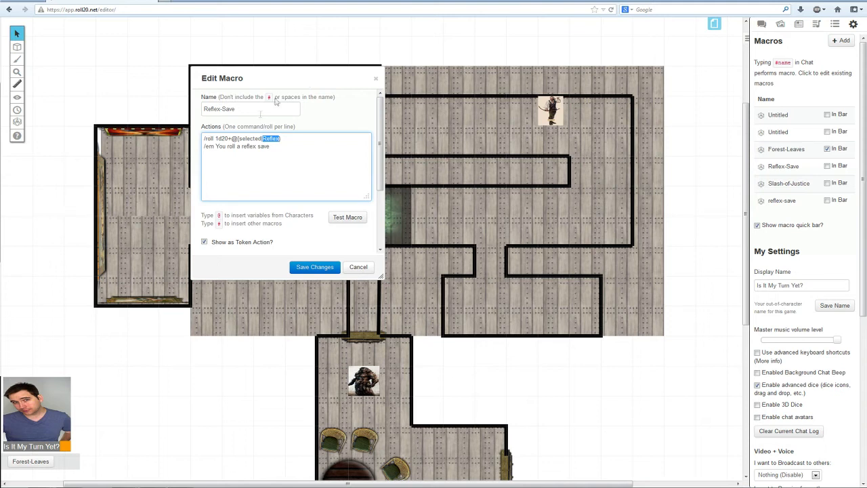
mouse_move(236, 142)
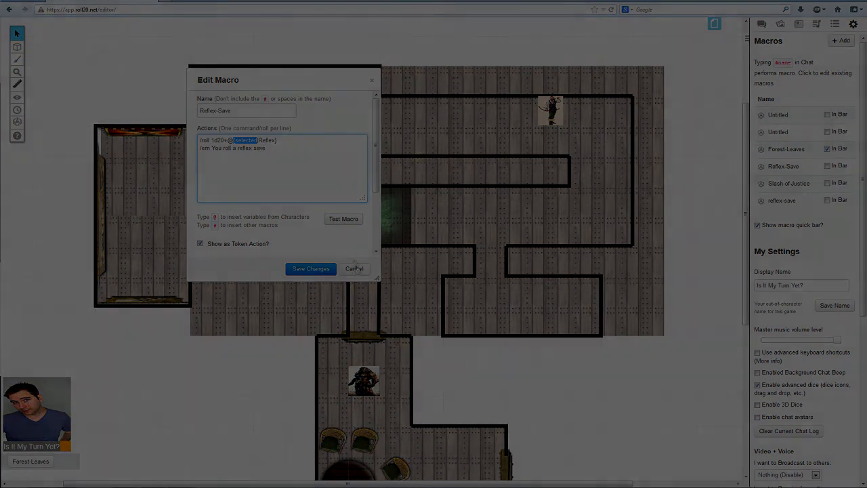
- Cancel the macro edits and select Chris's token to show its save actions
left_click(311, 268)
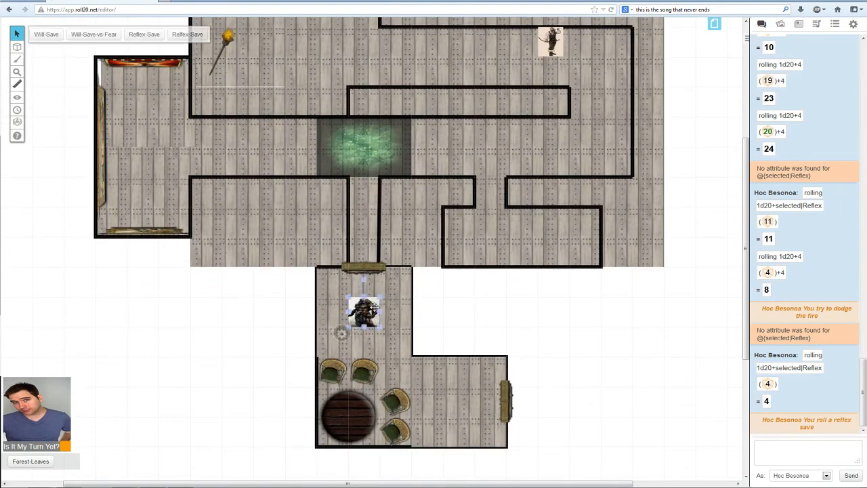
left_click(365, 311)
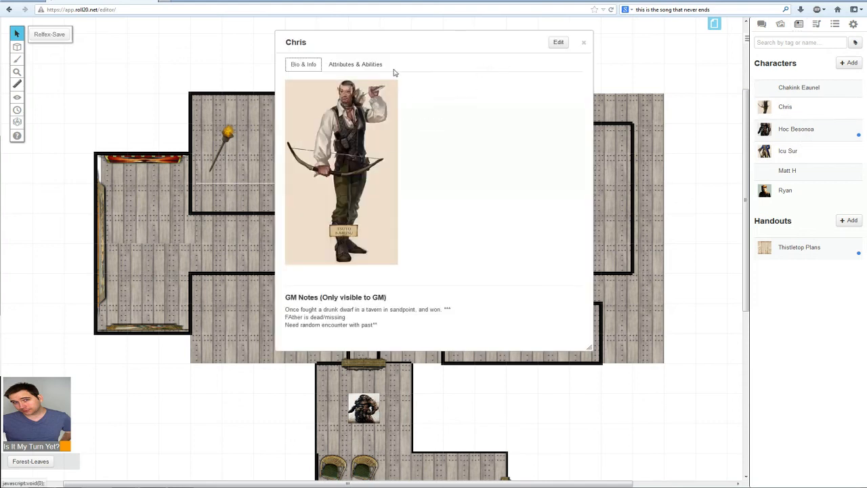
- Add a new attribute named Reflex to Chris on the Attributes & Abilities tab
left_click(355, 64)
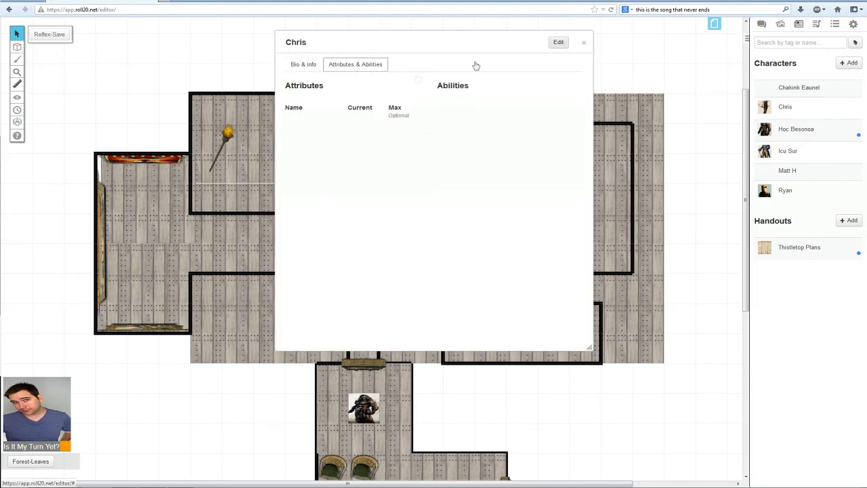
left_click(558, 42)
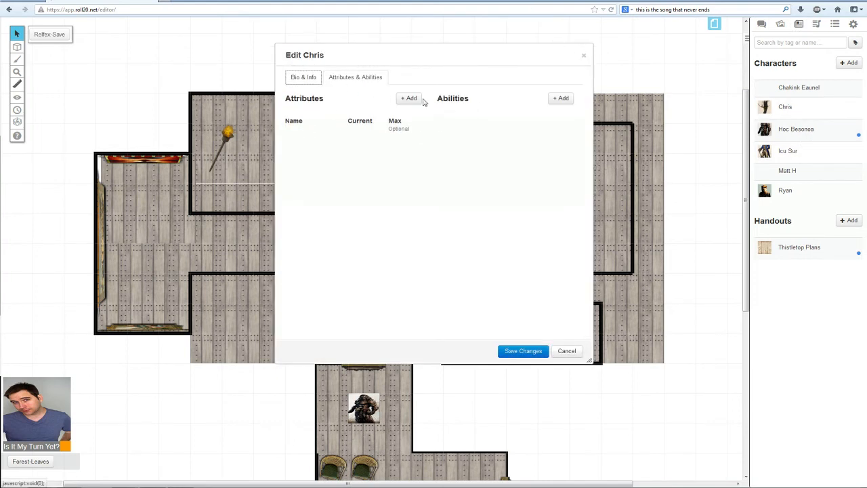
left_click(409, 98)
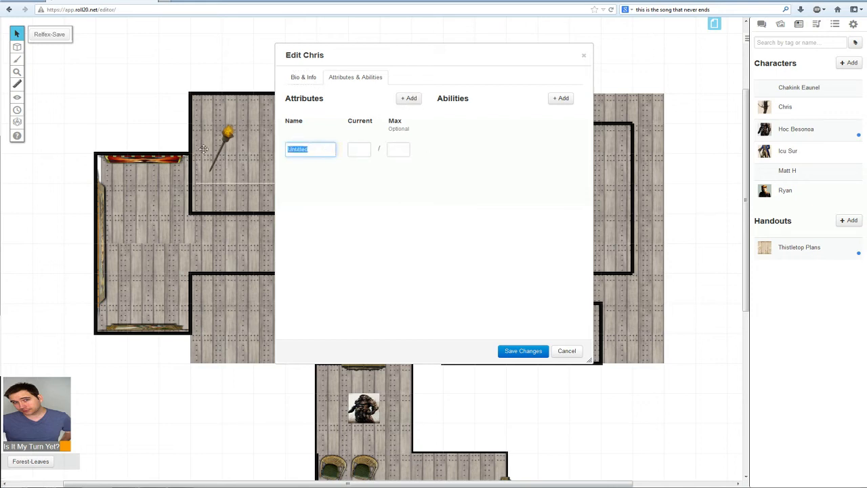
type("re")
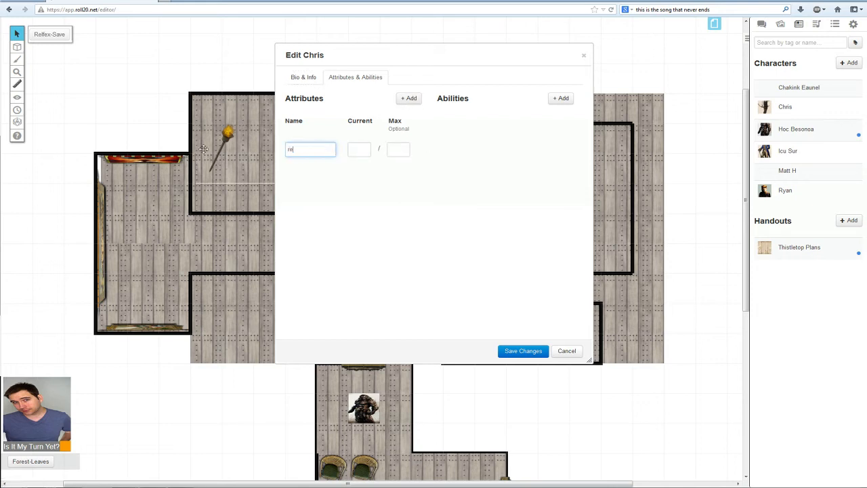
type("Ref")
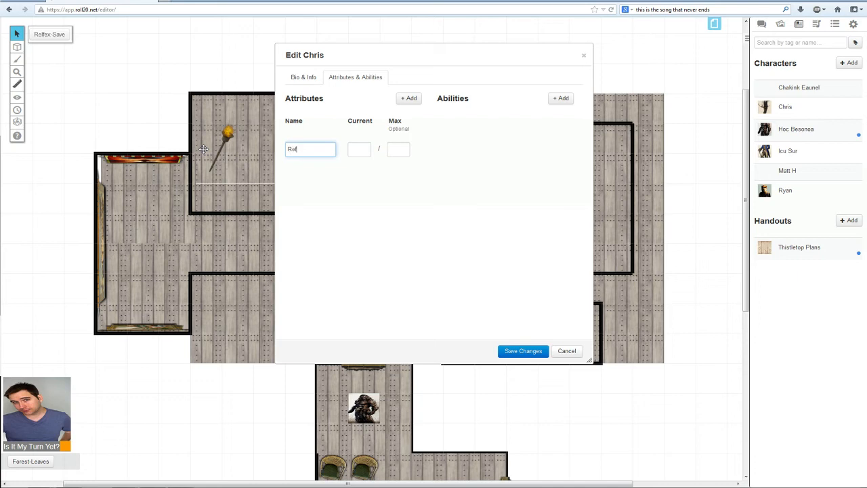
type("lex")
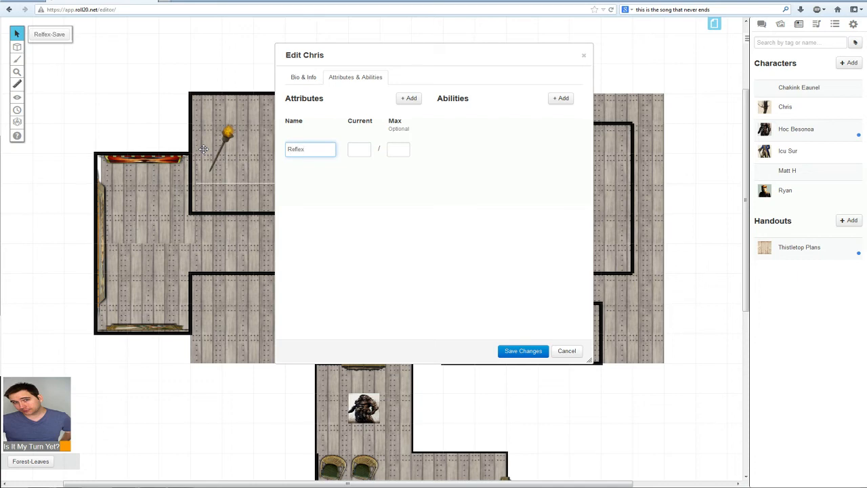
mouse_move(282, 134)
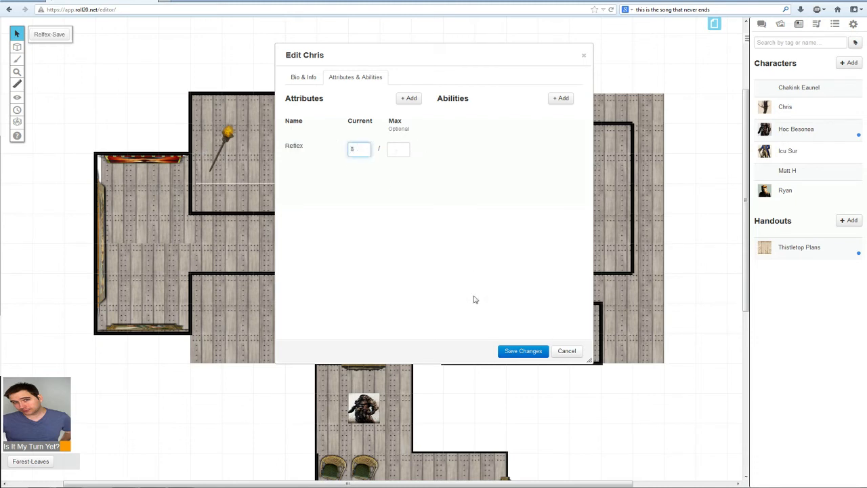
- Save the new Reflex attribute and close Chris's character sheet
left_click(523, 350)
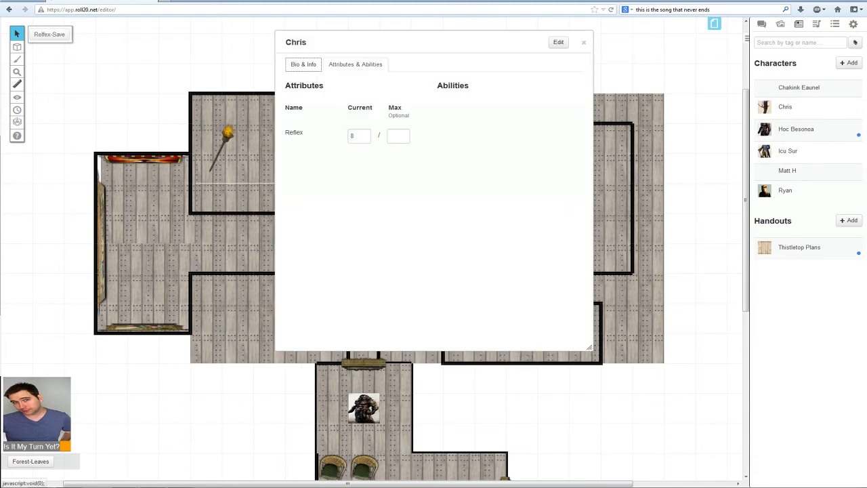
left_click(583, 42)
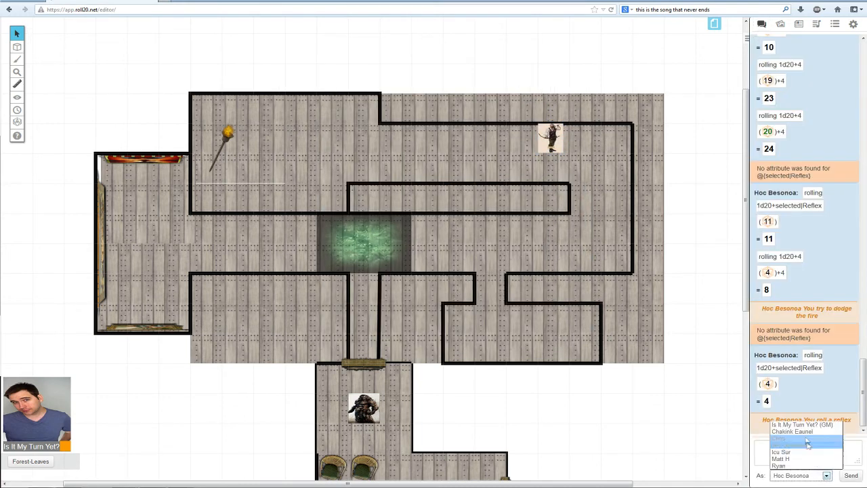
- As the GM, roll a Reflex Save for the upper-right room token, then add a new macro
left_click(802, 439)
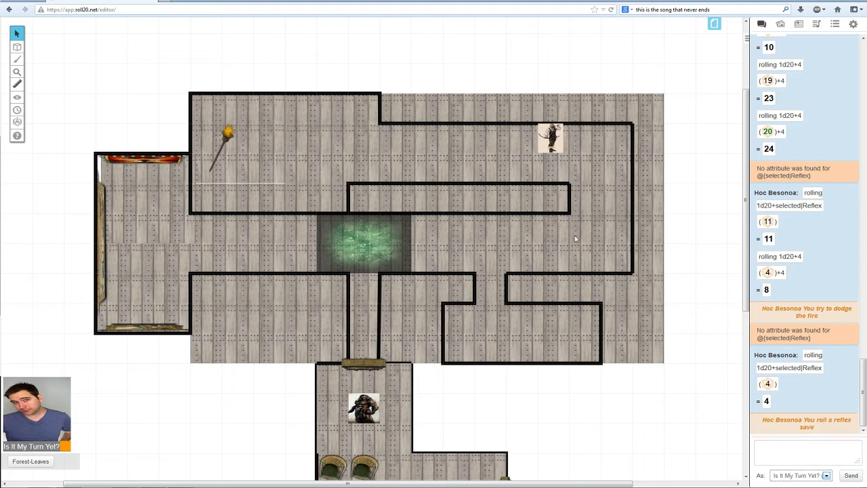
left_click(550, 138)
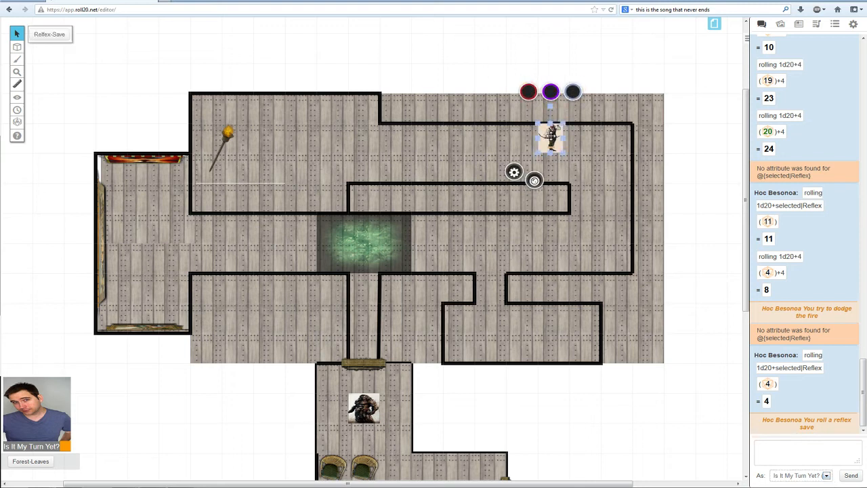
left_click(49, 34)
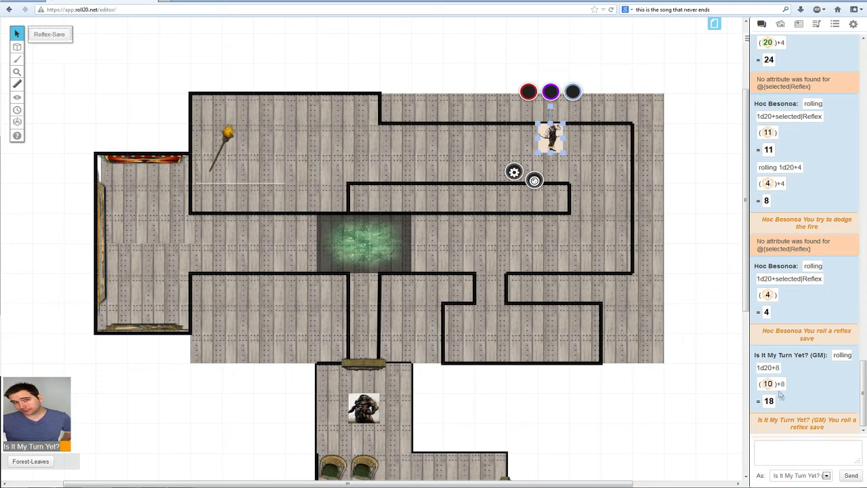
mouse_move(788, 371)
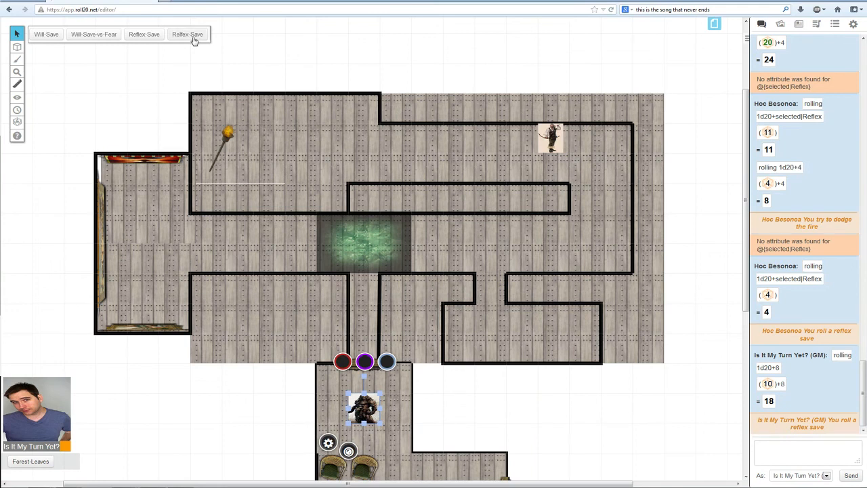
mouse_move(192, 42)
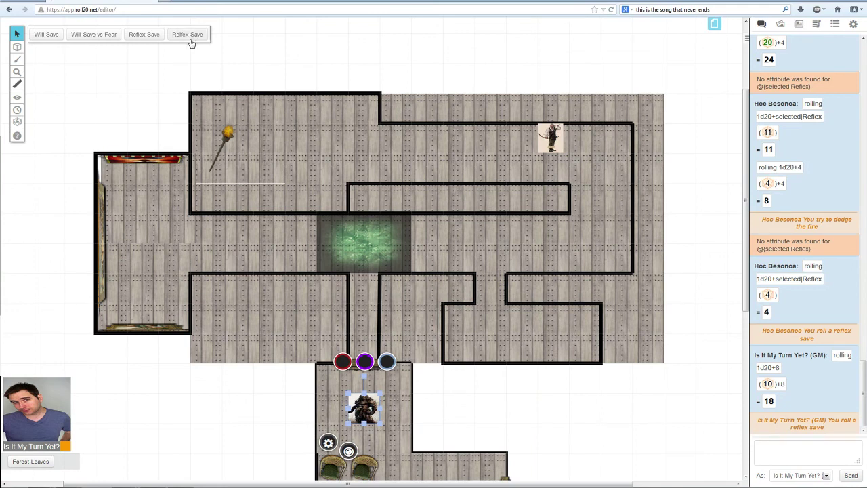
left_click(187, 34)
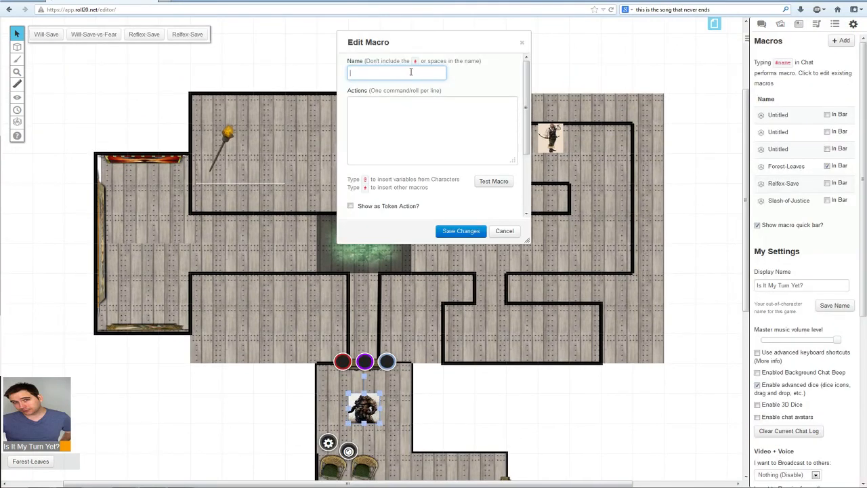
- Write macro reflex-save as /r 1d20+@{Hoc Besonoa|Reflex} and mark it a token action
type("relfe")
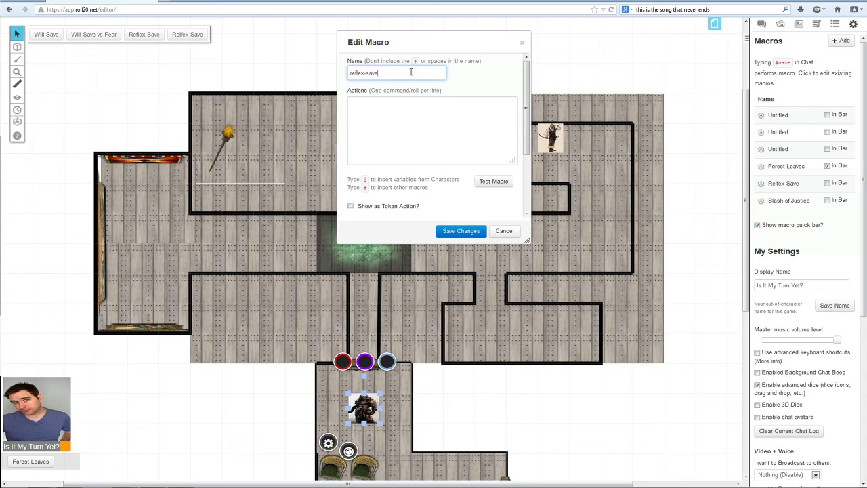
left_click(432, 129)
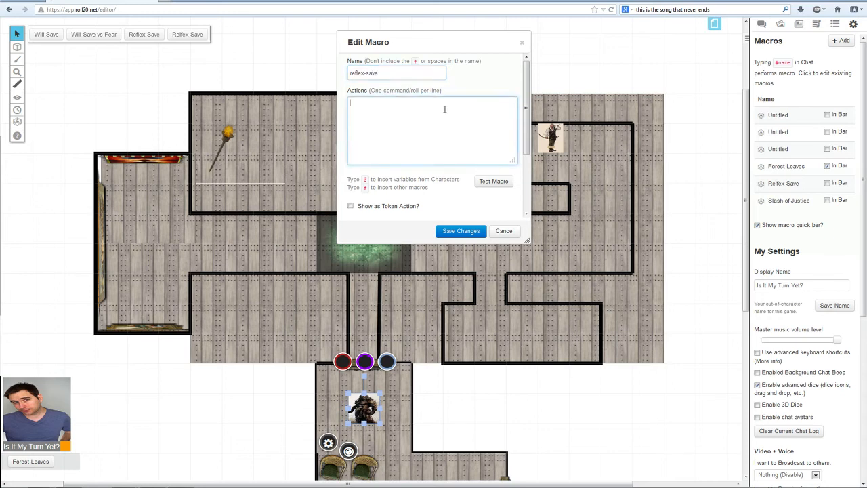
type("/r")
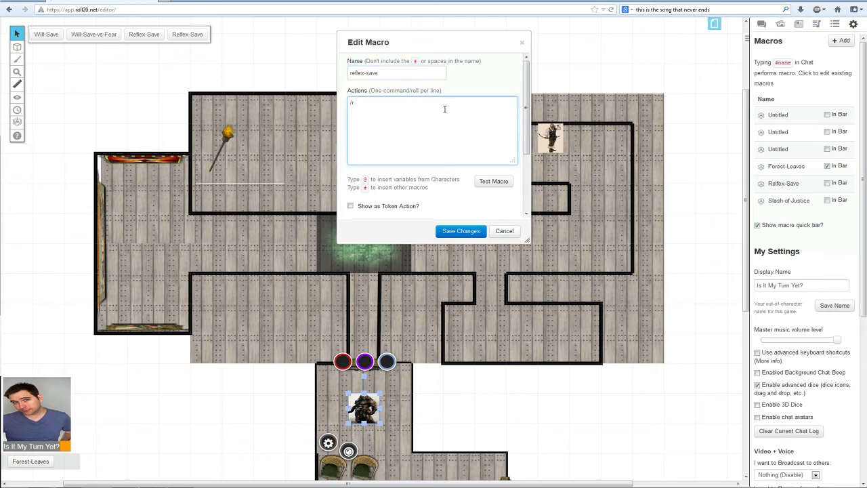
type("1d20+")
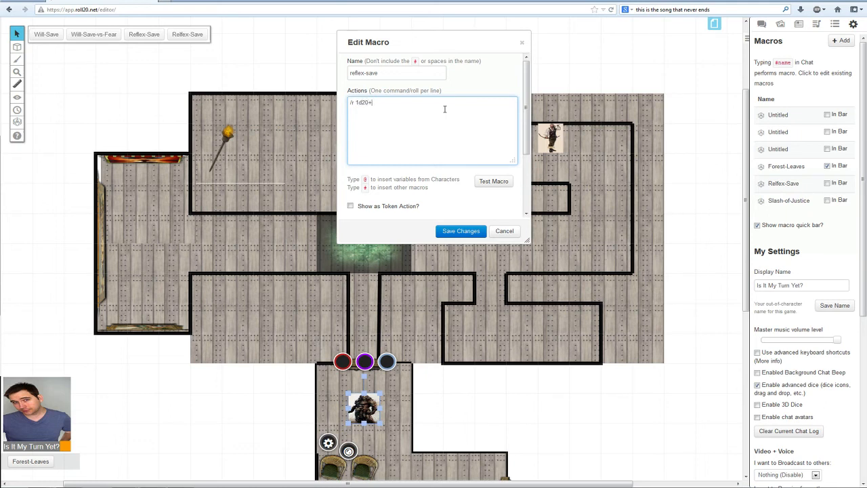
type("@{")
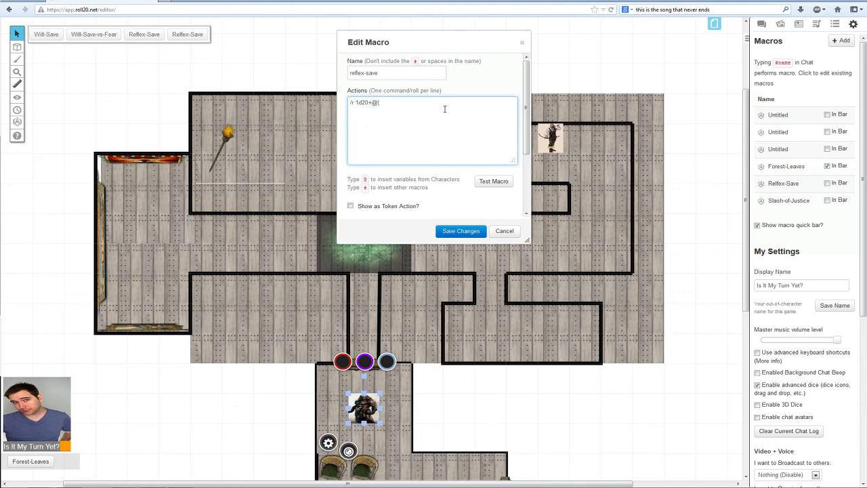
type("Hoc")
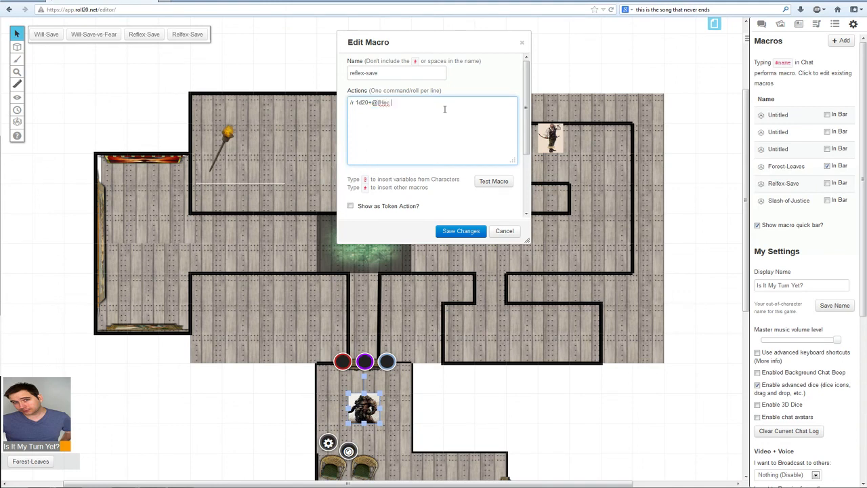
type("Besonoa")
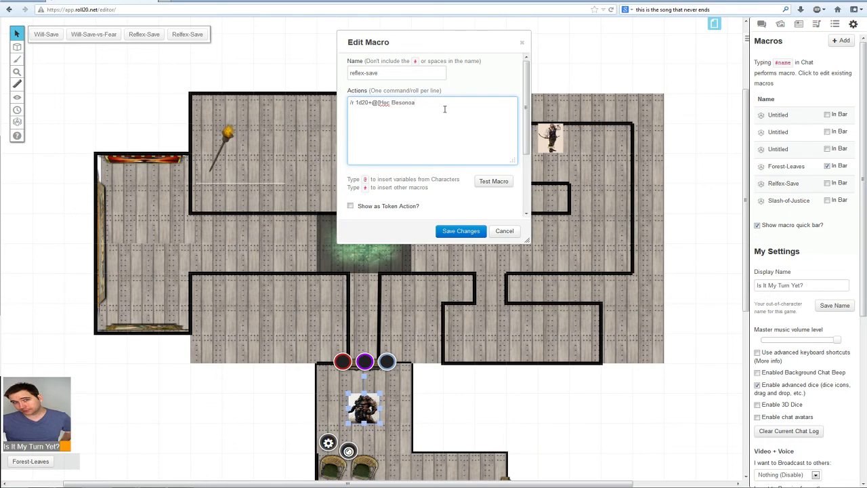
type("l")
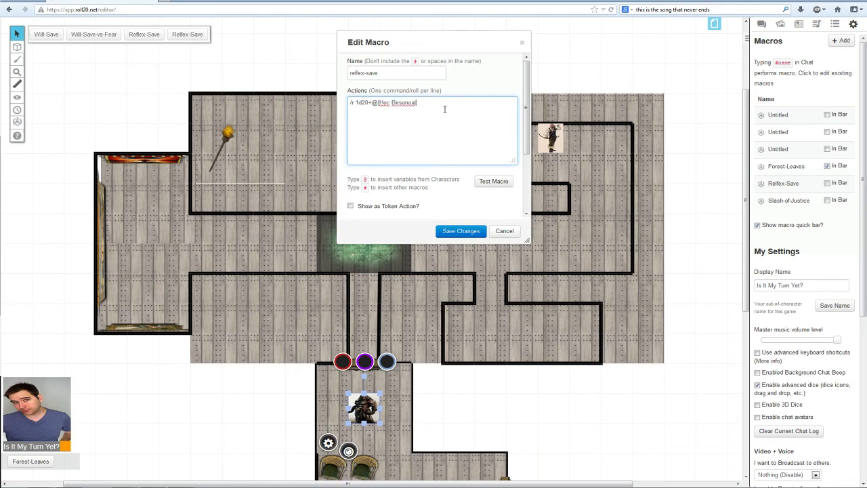
type("Reflex}")
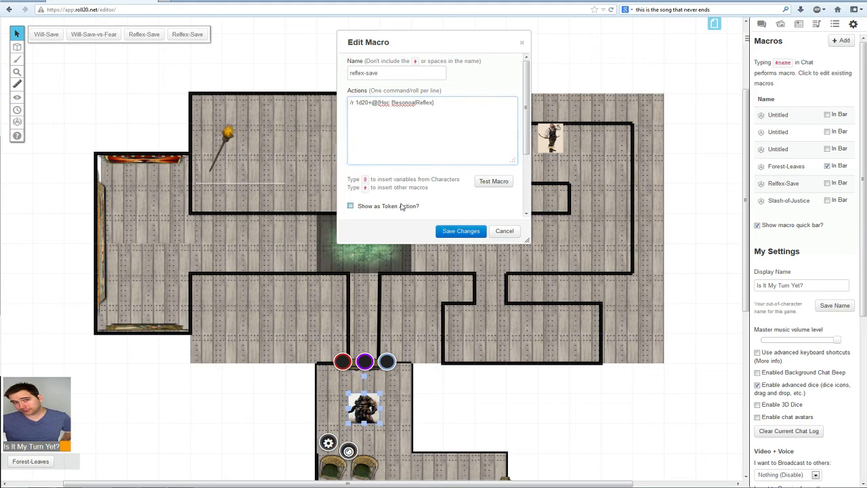
left_click(460, 230)
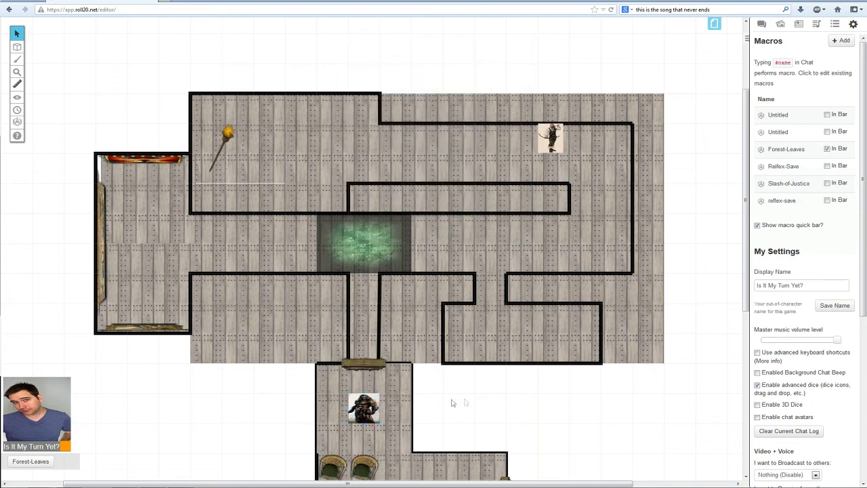
- Reopen reflex-save and check the Hoc Besonoa reference in its roll command
left_click(781, 201)
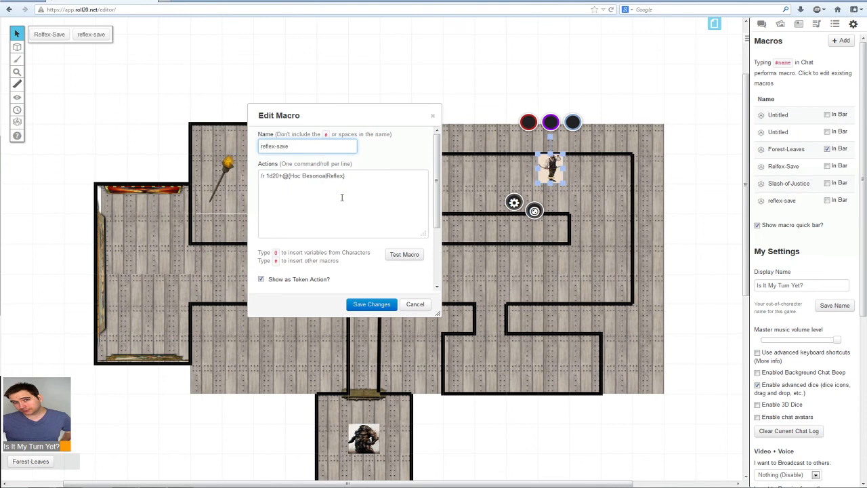
mouse_move(377, 183)
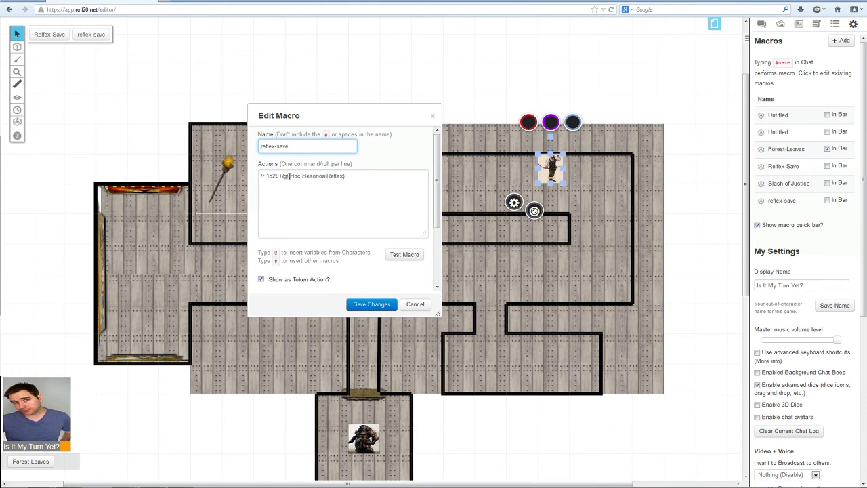
left_click(260, 279)
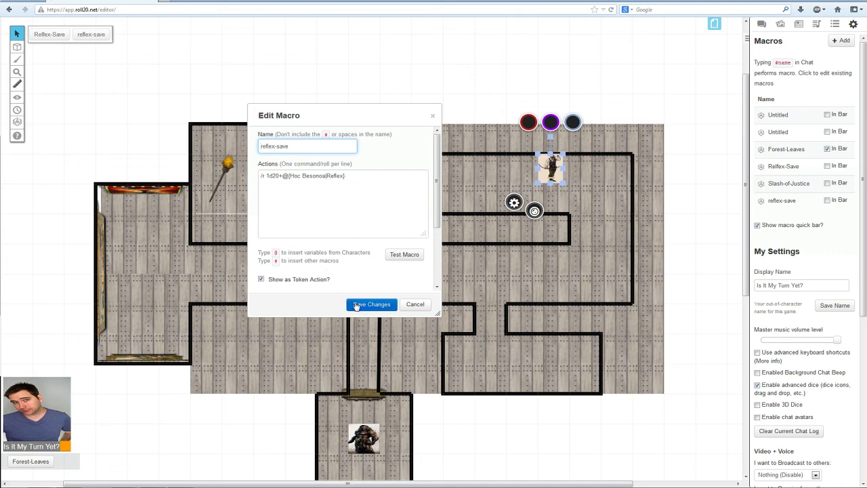
mouse_move(377, 124)
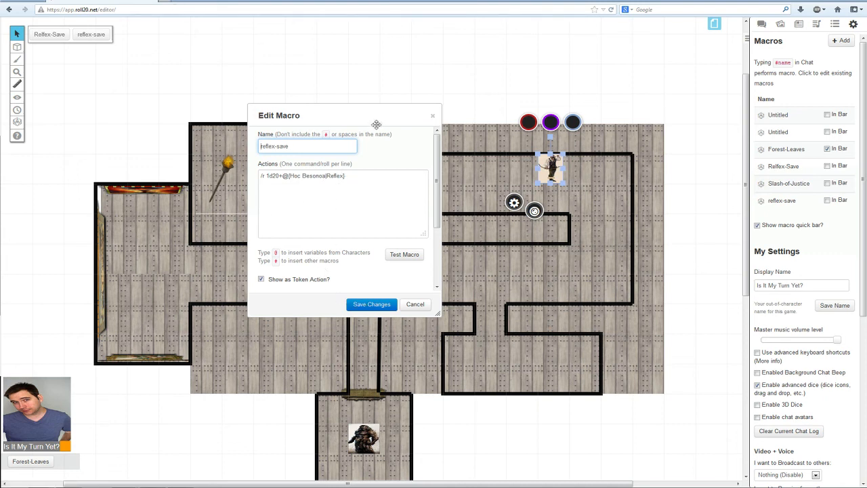